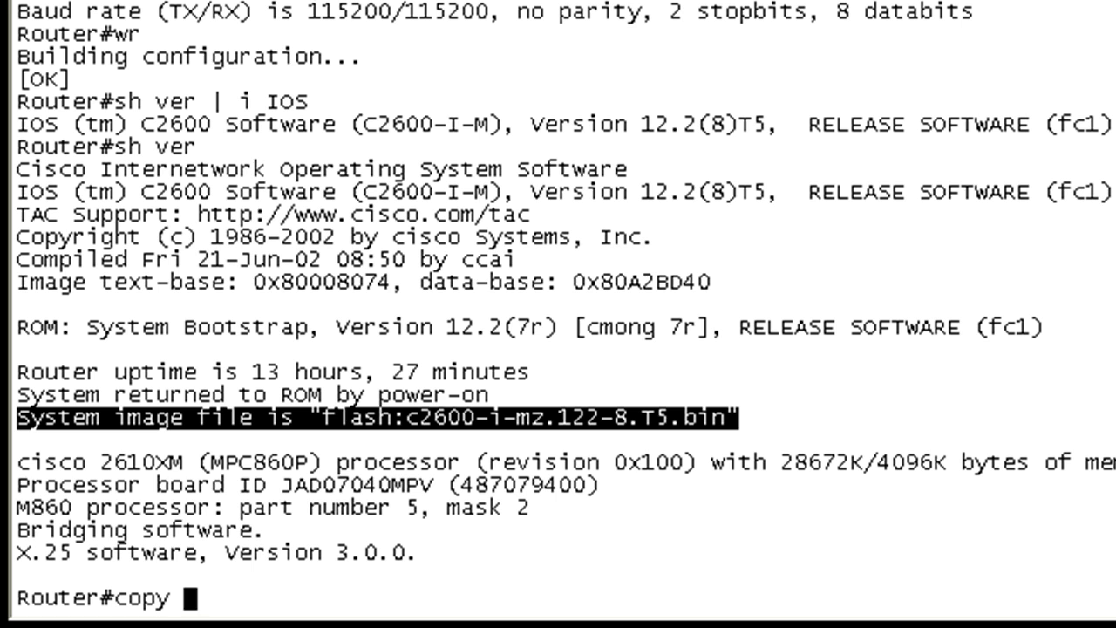
Review the copy and copy xmodem: options, then list flash showing c2600-i-mz.122-8.T5.bin.
text(?)
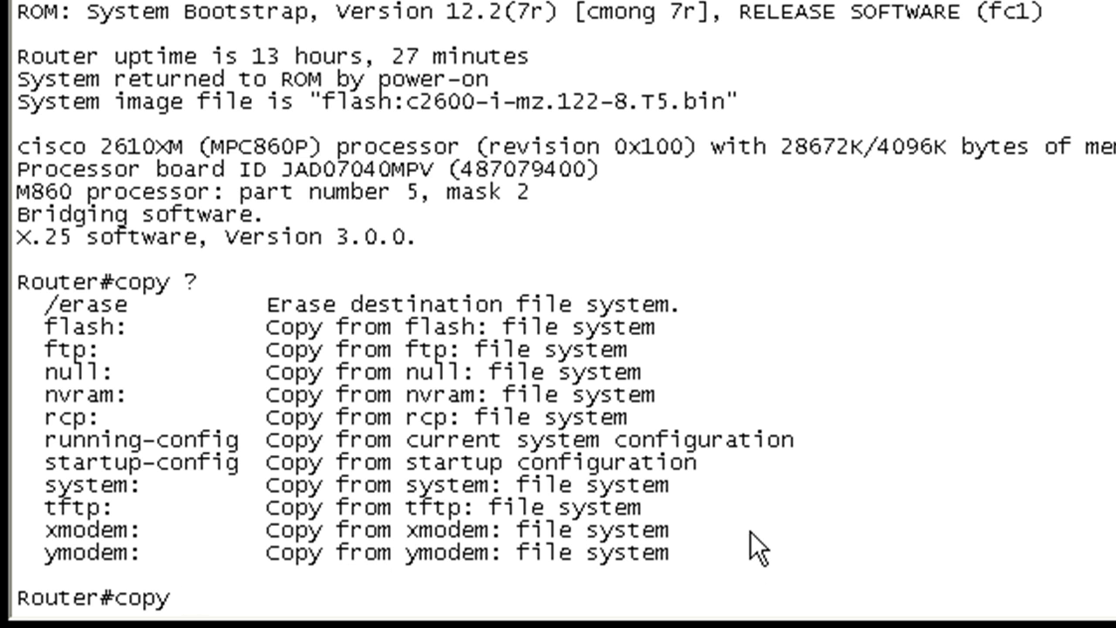
text(xmosd)
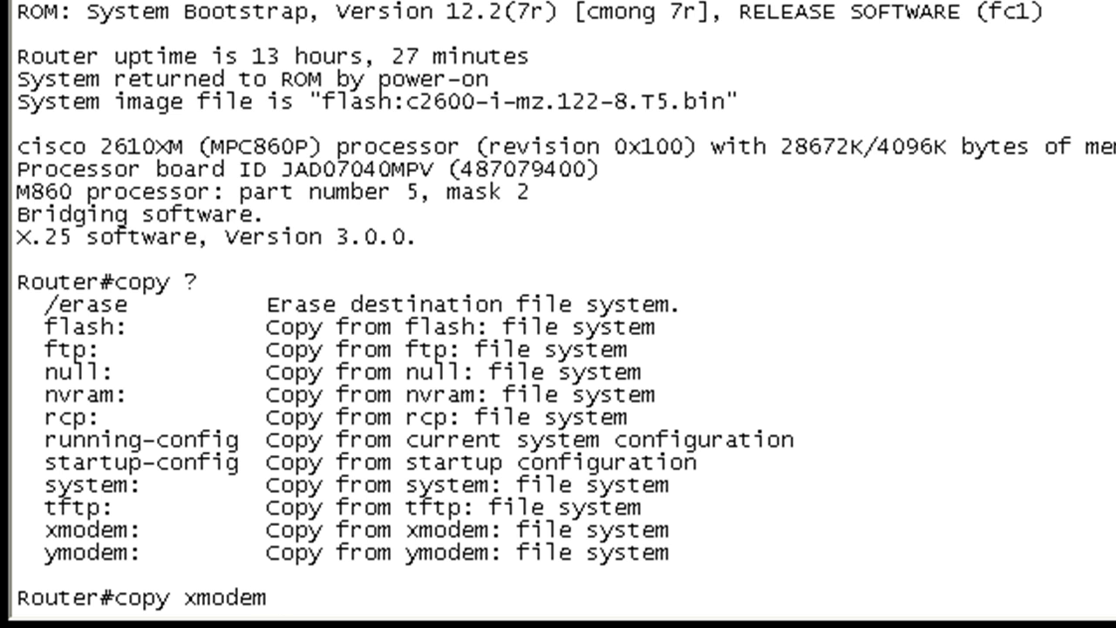
text(: ?)
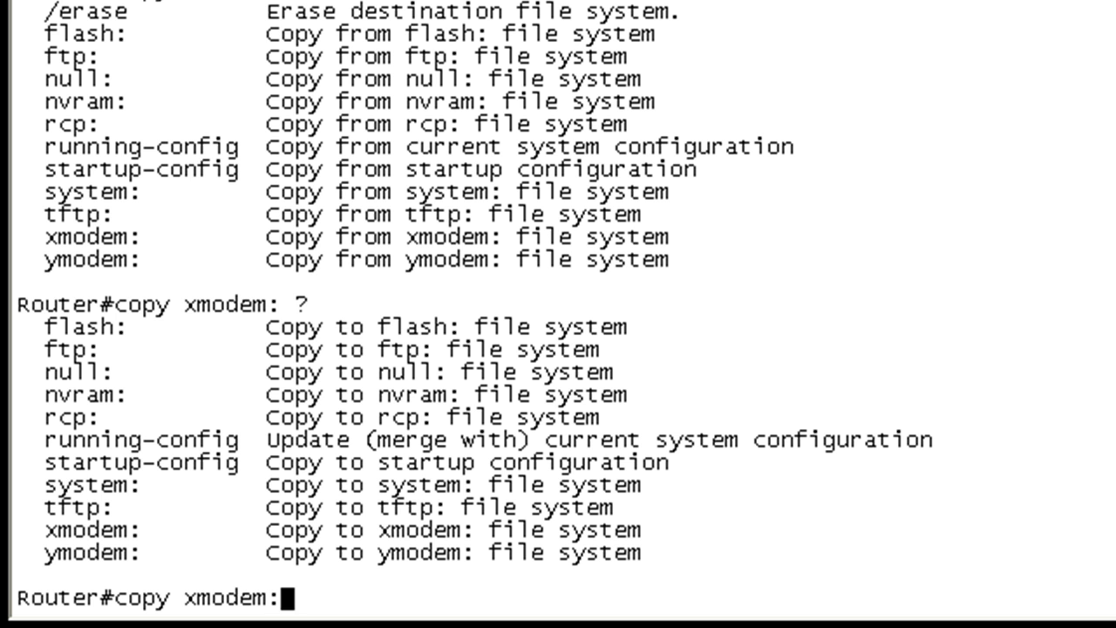
text(sh flash:)
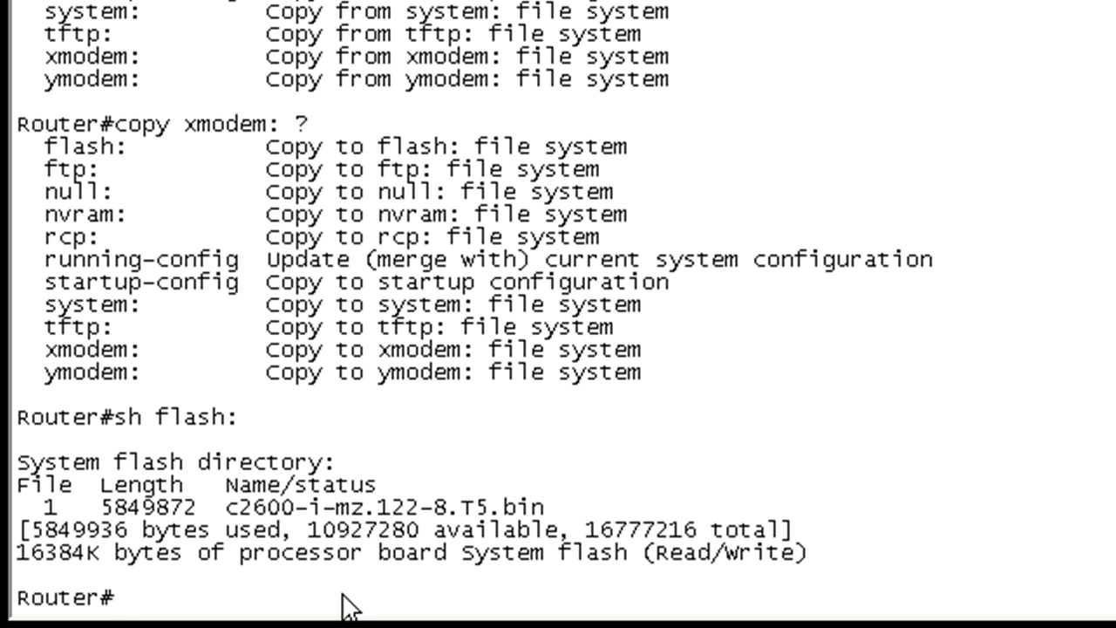
mouse_move(323, 551)
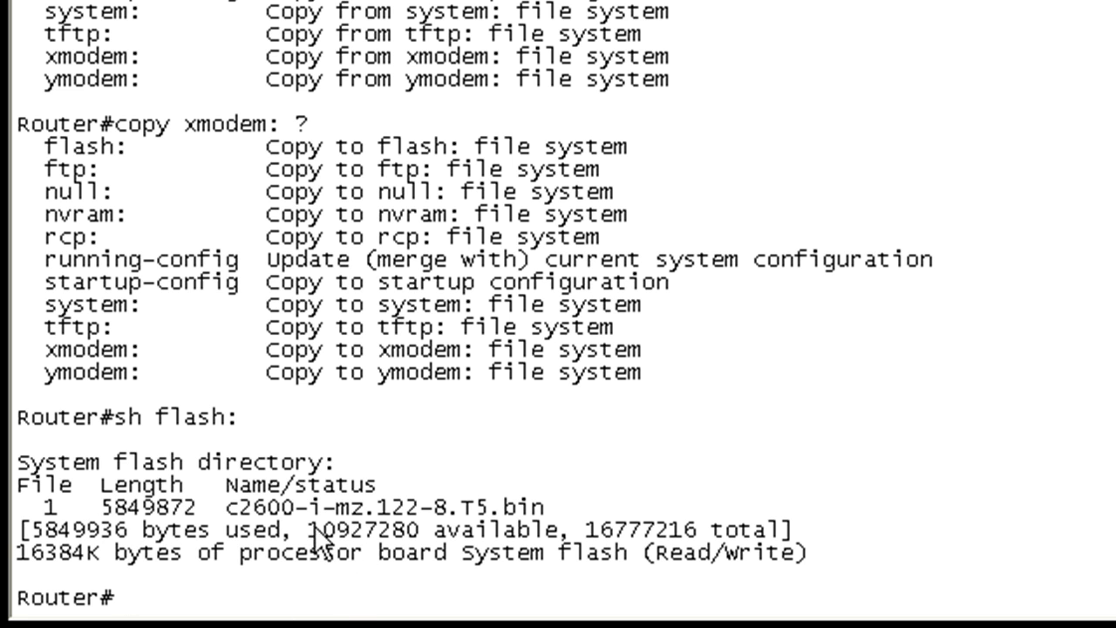
double_click(357, 530)
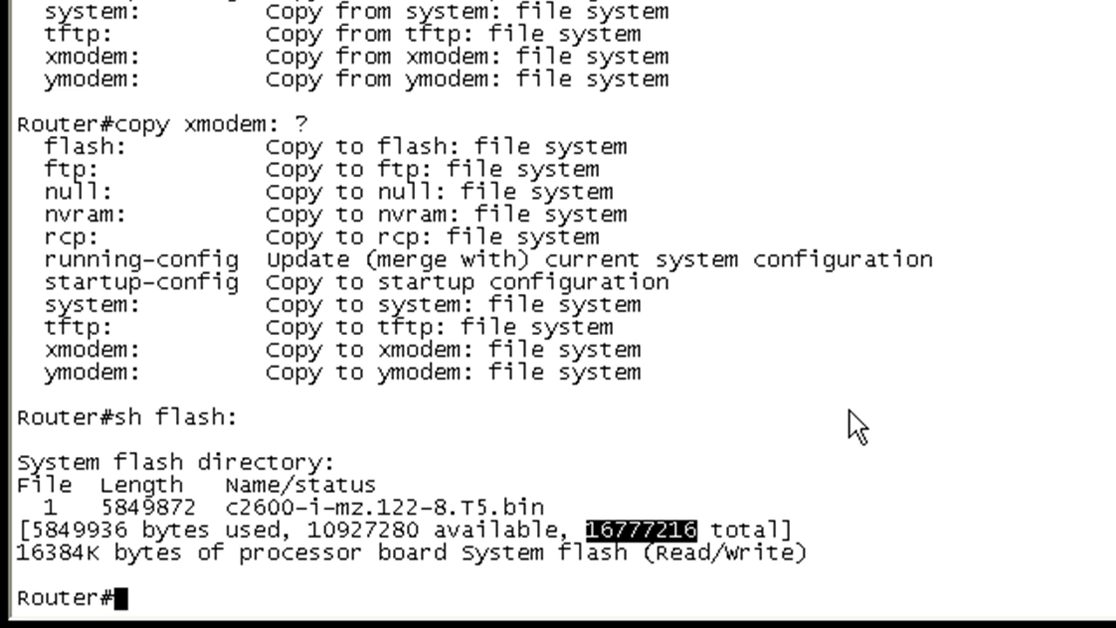
Start a copy from xmodem: into flash: at the Router# prompt.
text(copy)
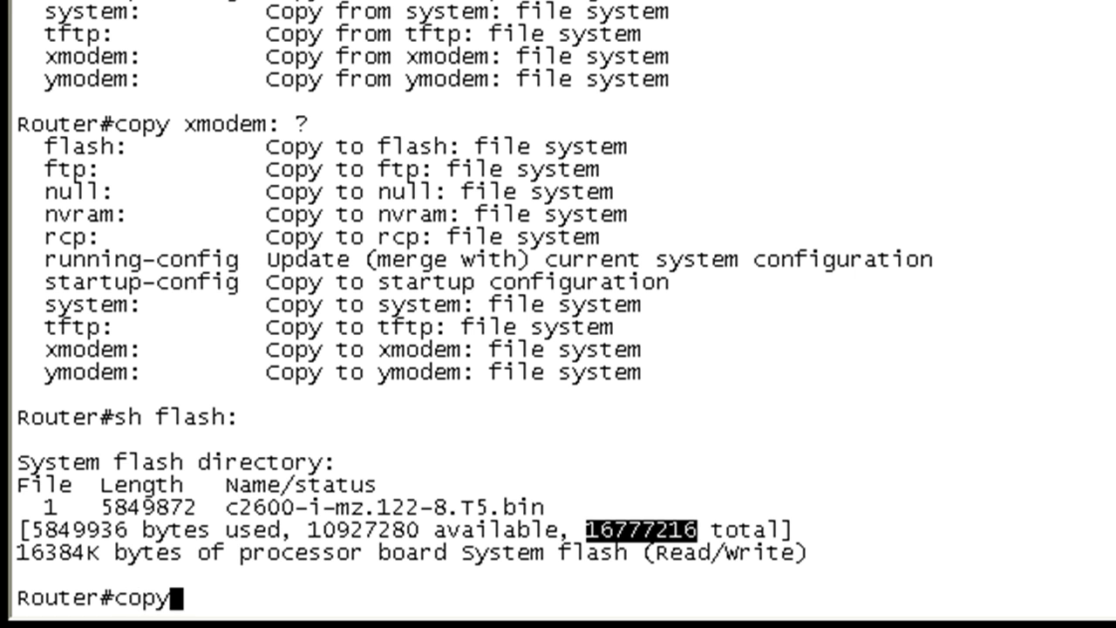
text(xmodem:)
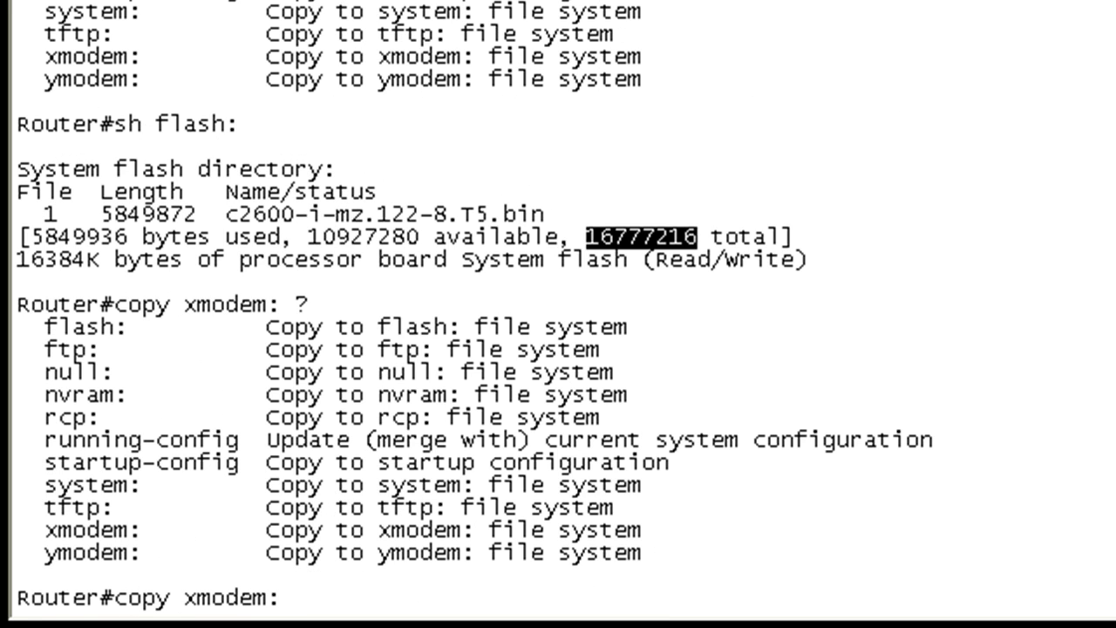
text(flash:)
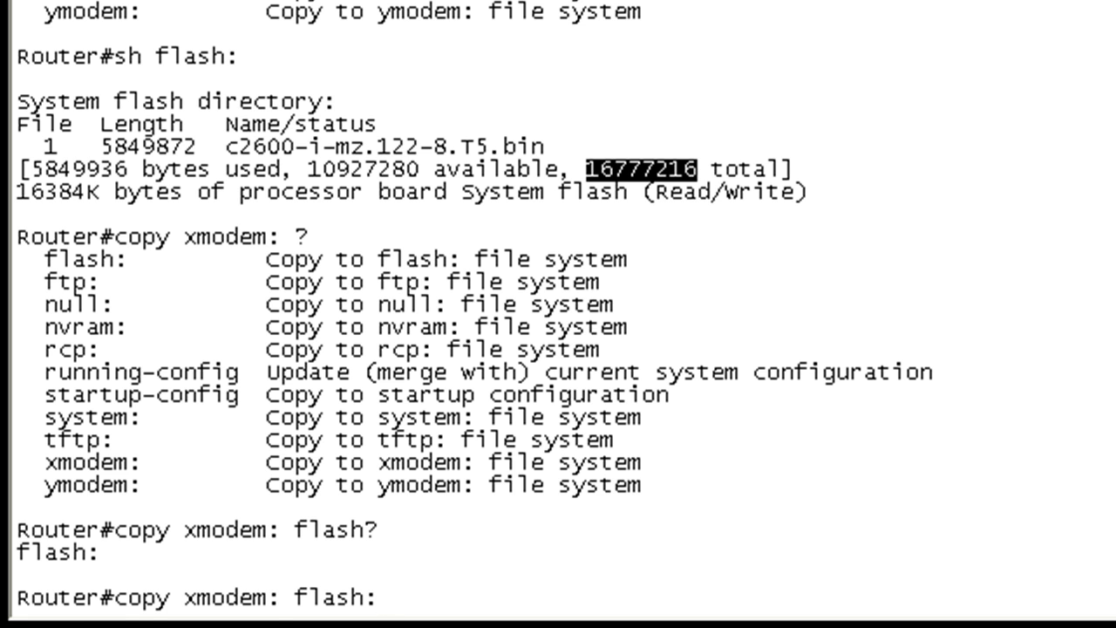
key(Enter)
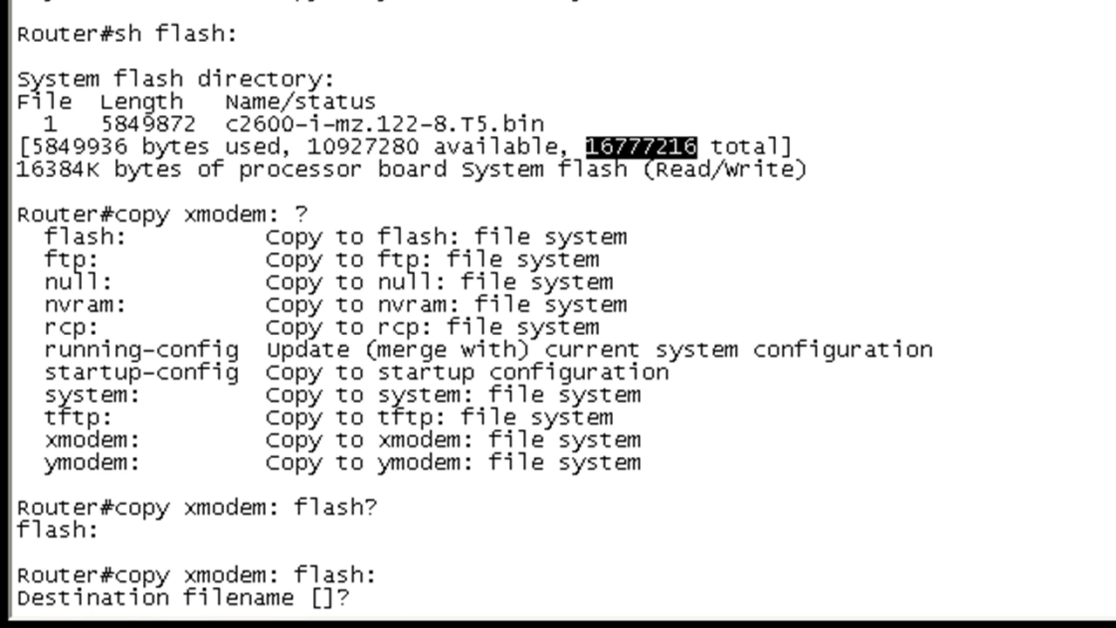
mouse_move(357, 619)
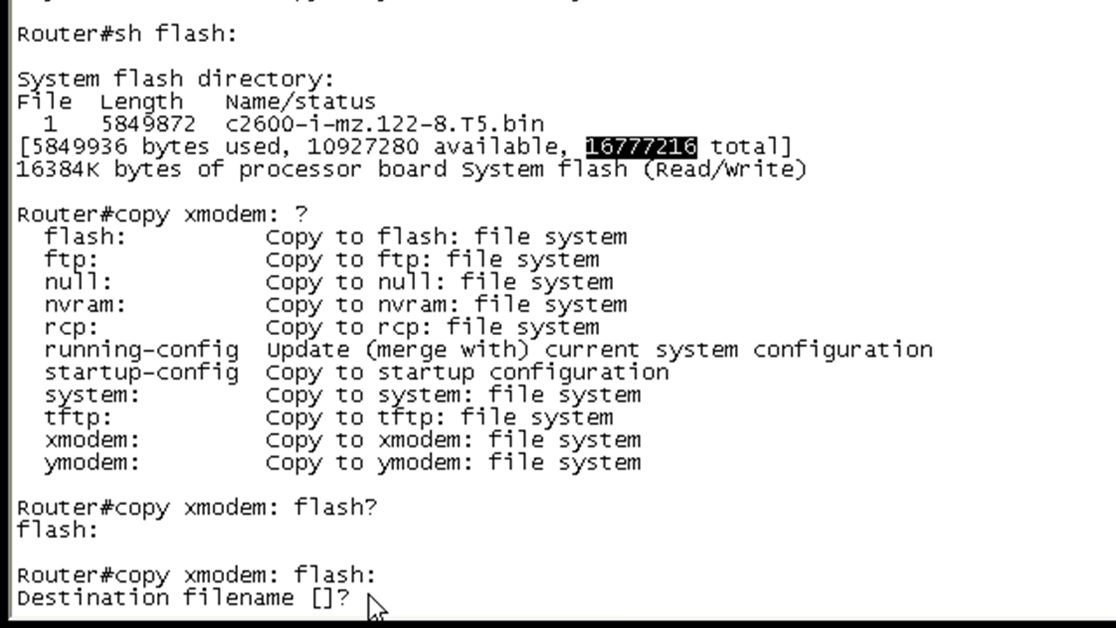
Name the destination c2600-i-mz.123-26.bin and decline erasing flash, leaving the router awaiting transfer.
text(c2600-i-mz.123-26.)
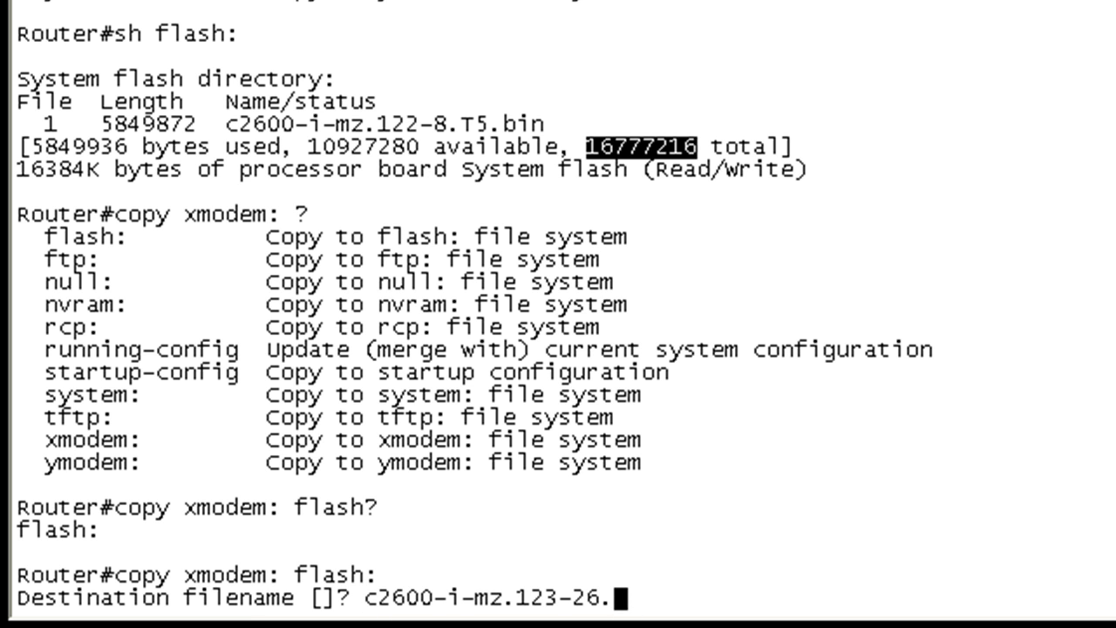
text(bin)
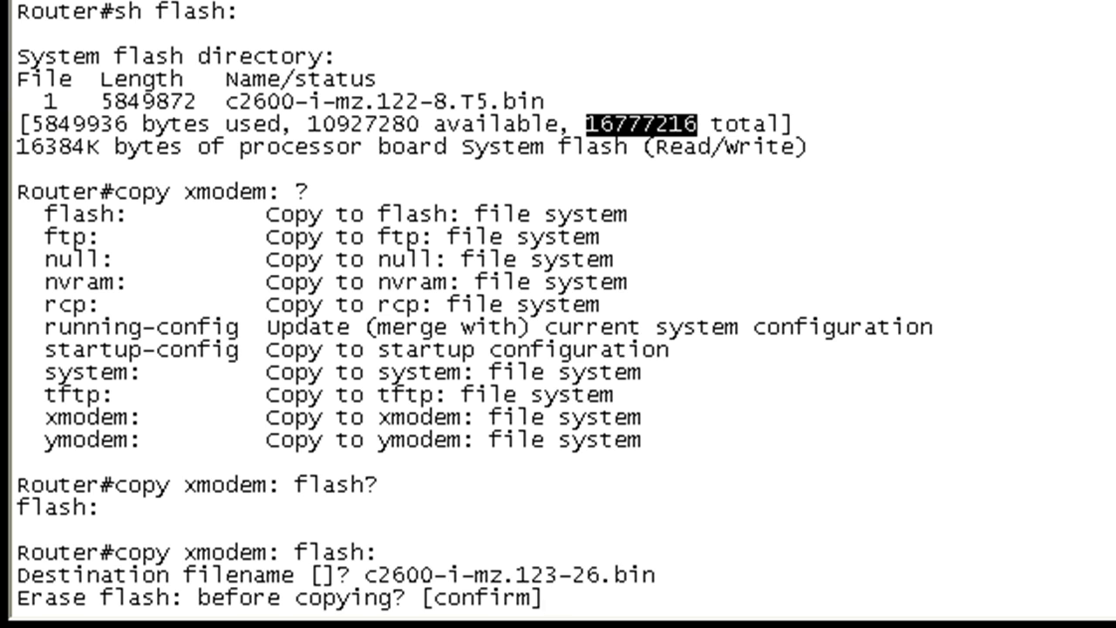
text(n)
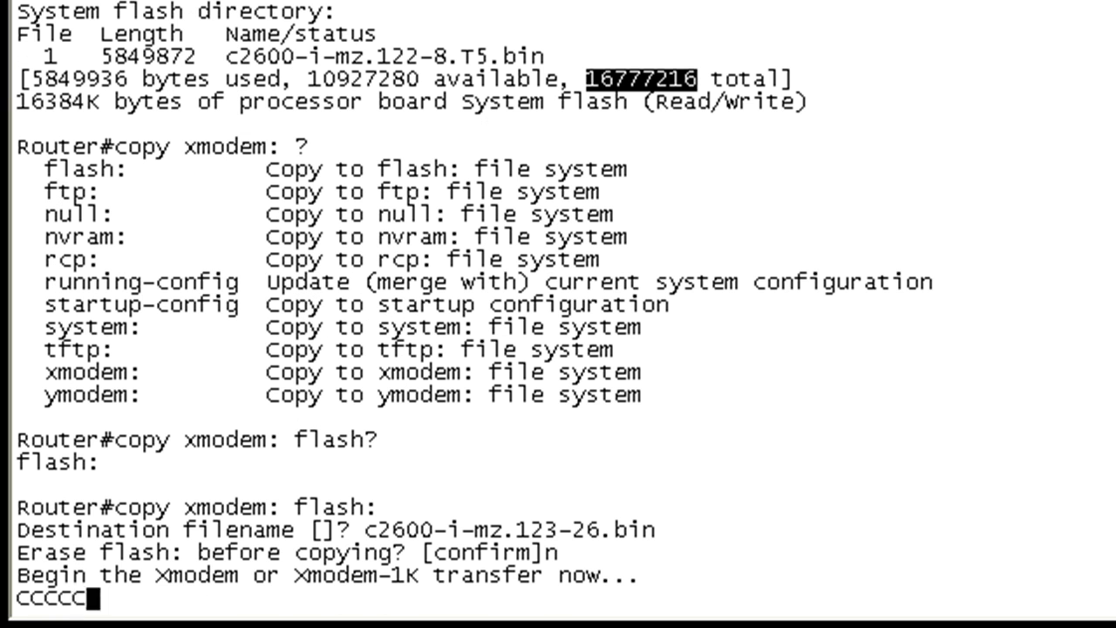
text(C)
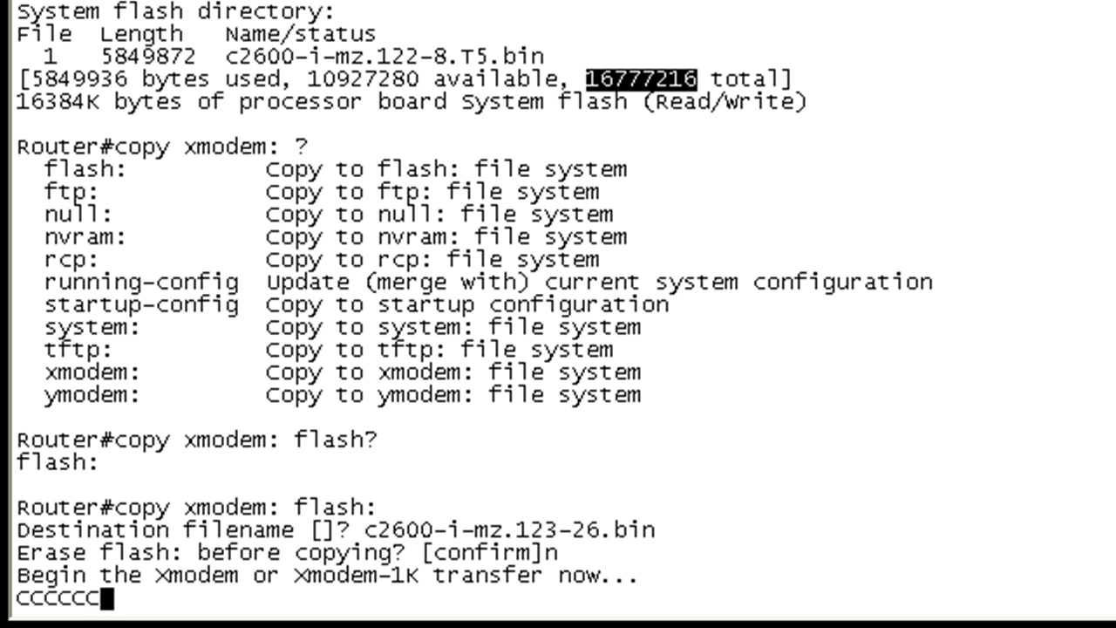
text(C)
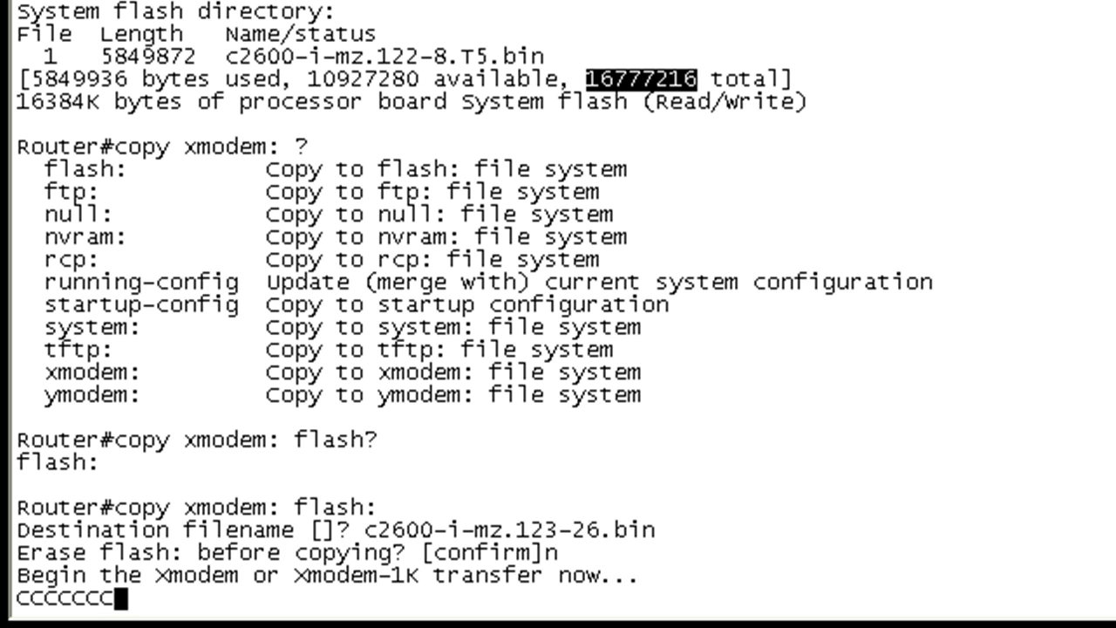
text(C)
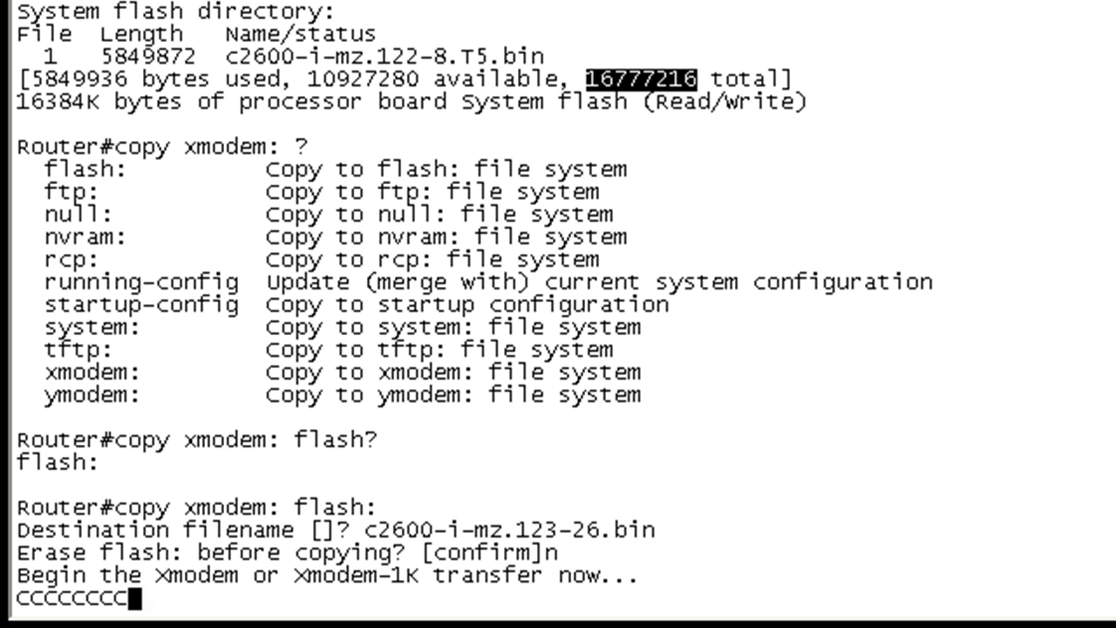
text(C)
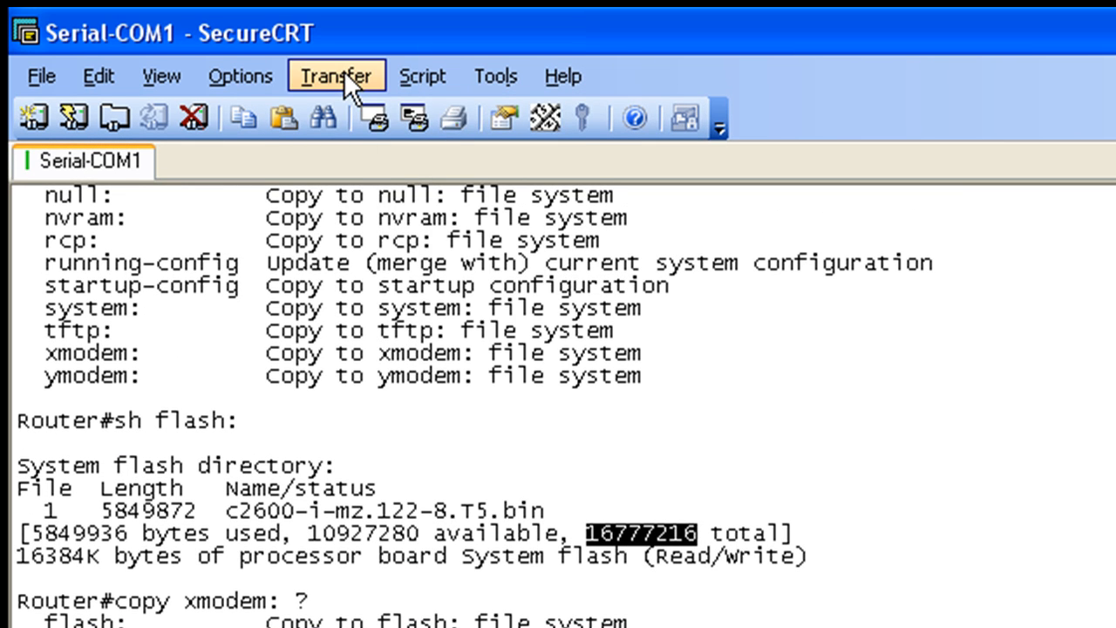
Send the new image via Transfer > Send Xmodem, dismissing the firewall prompt; the copy fails with an I/O error.
click(340, 77)
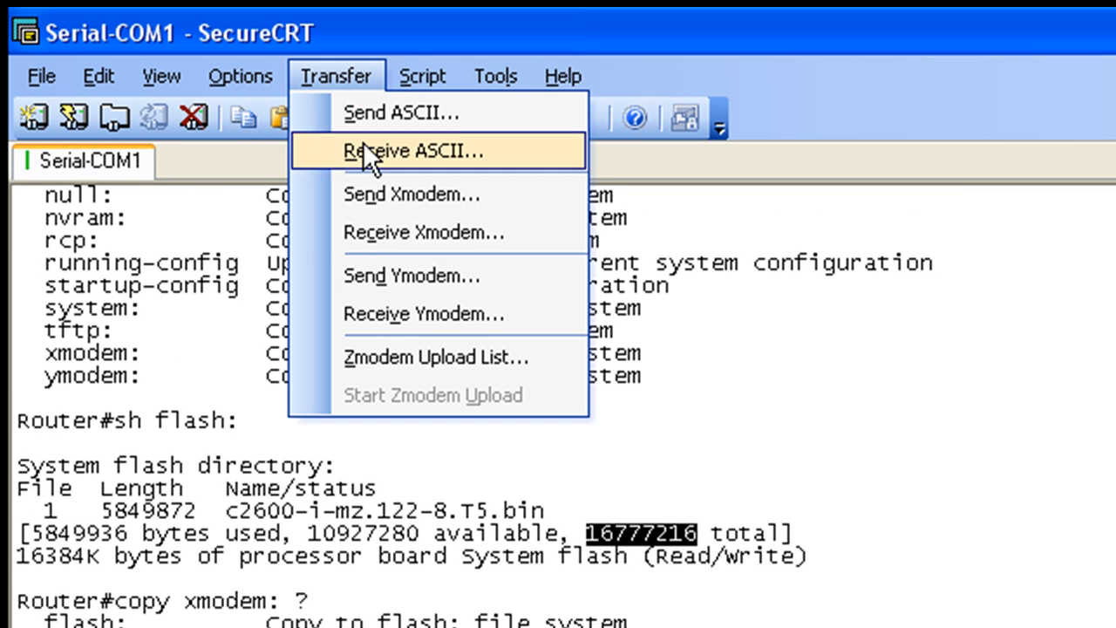
mouse_move(439, 206)
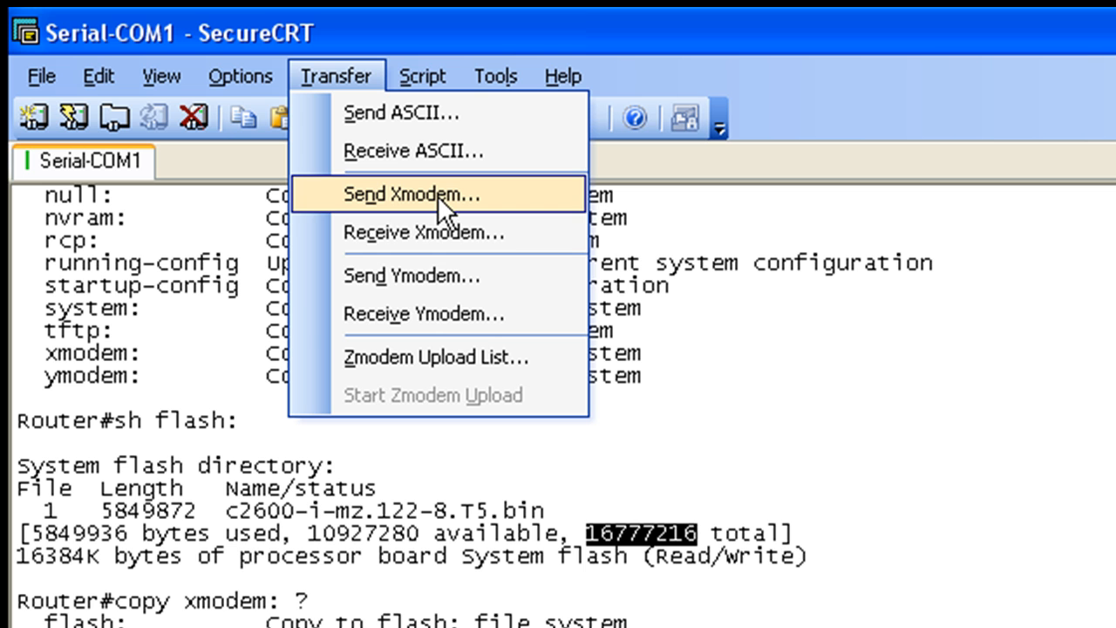
mouse_move(445, 244)
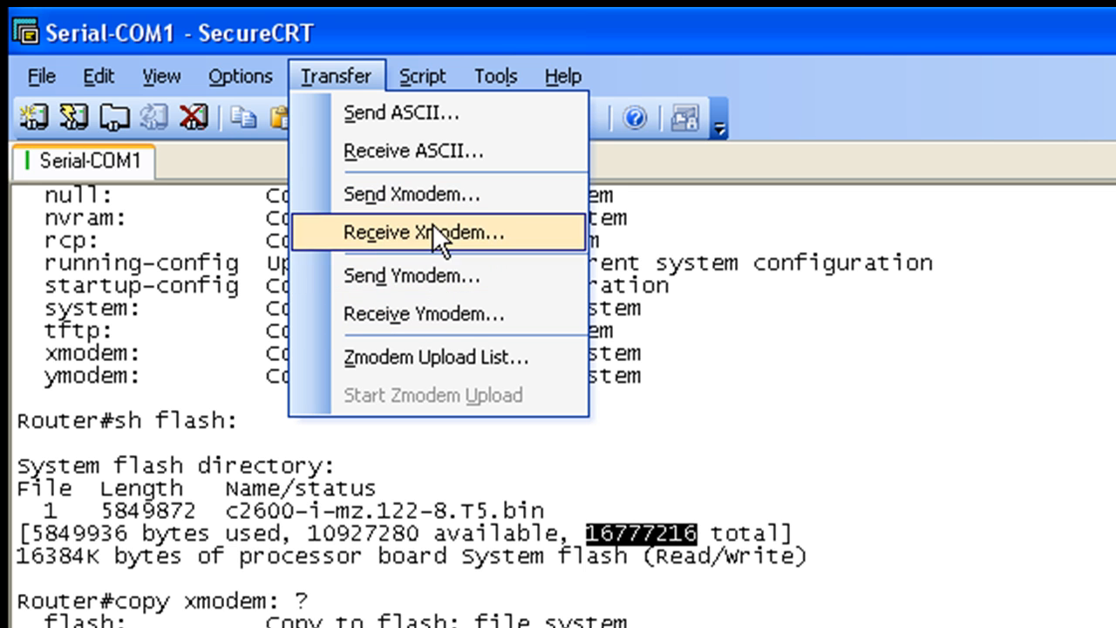
mouse_move(437, 202)
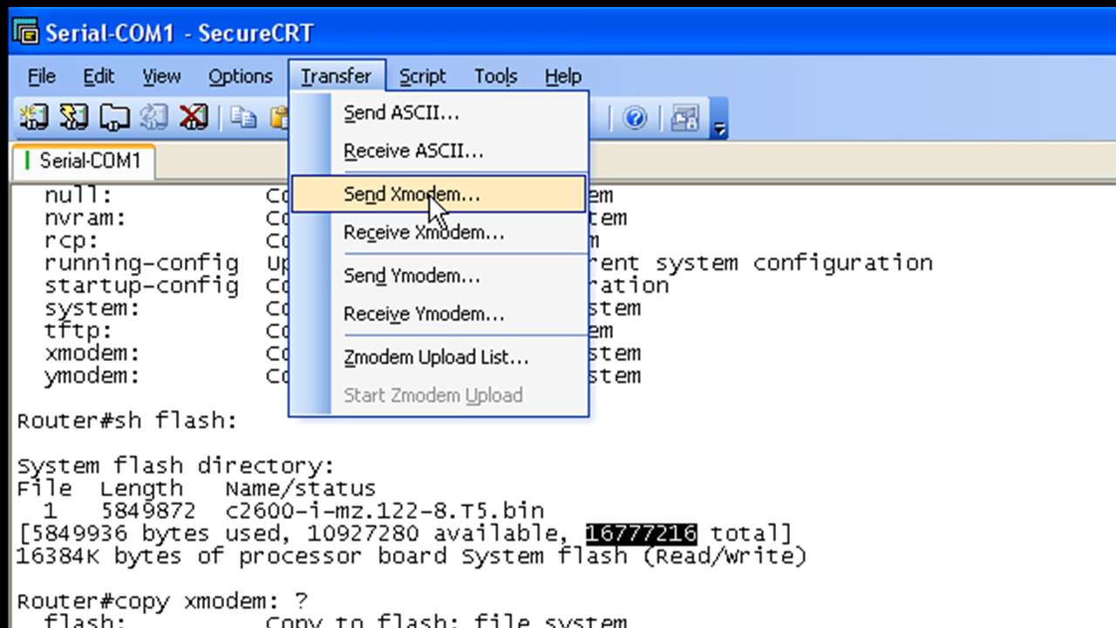
click(407, 195)
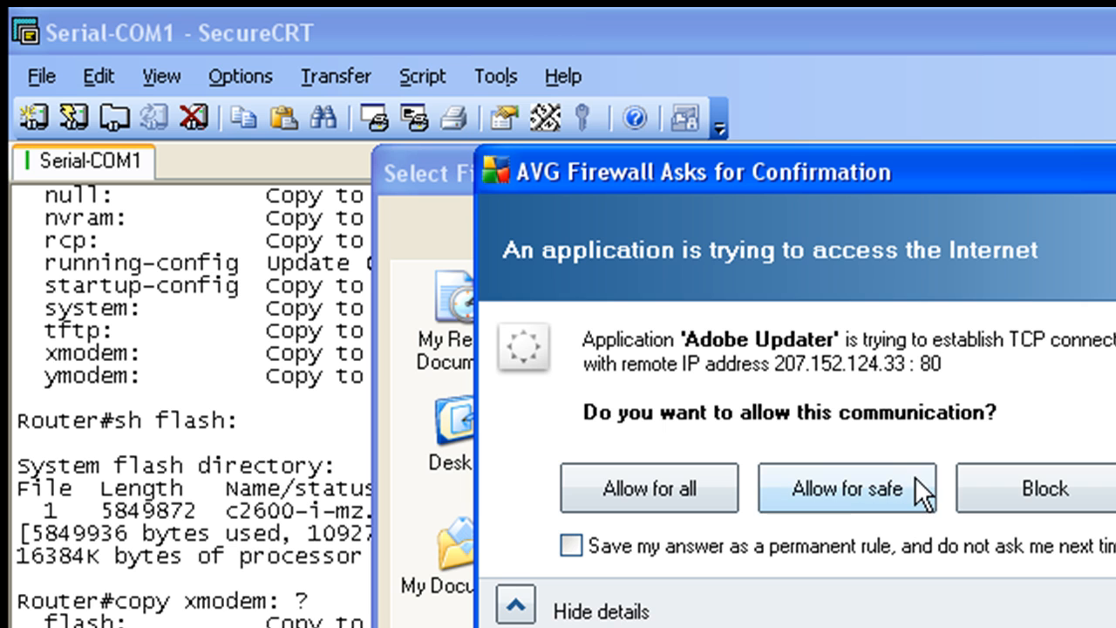
click(847, 488)
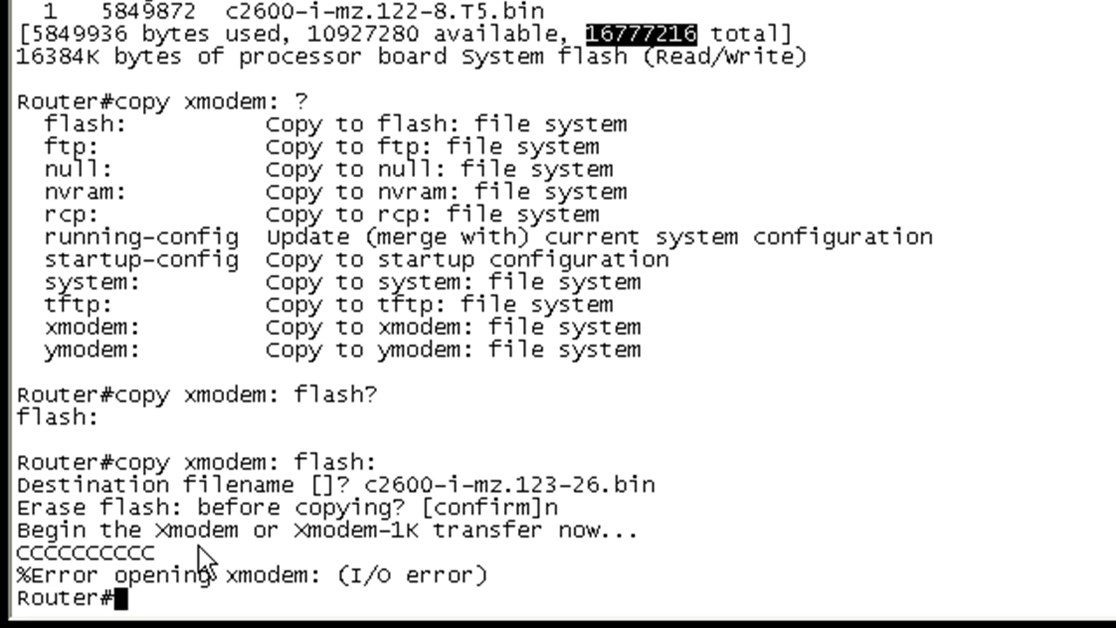
mouse_move(566, 575)
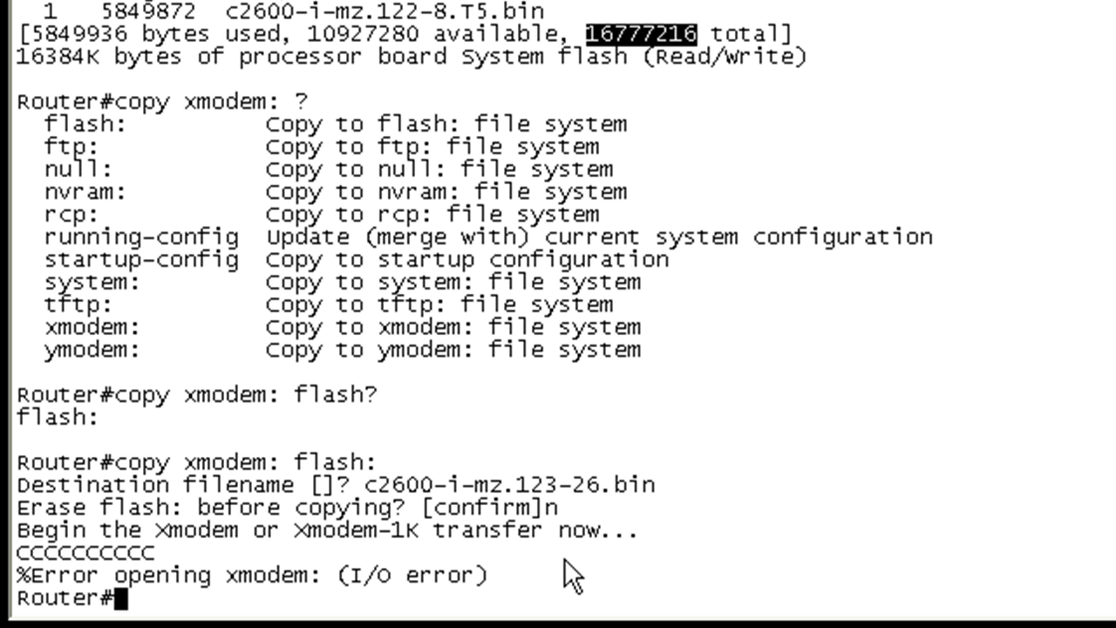
Re-enter copy xmodem: flash: with the image name c2600-i-mz.123-26.bin after the failure.
text(c2600-i-mz.123-26.bin)
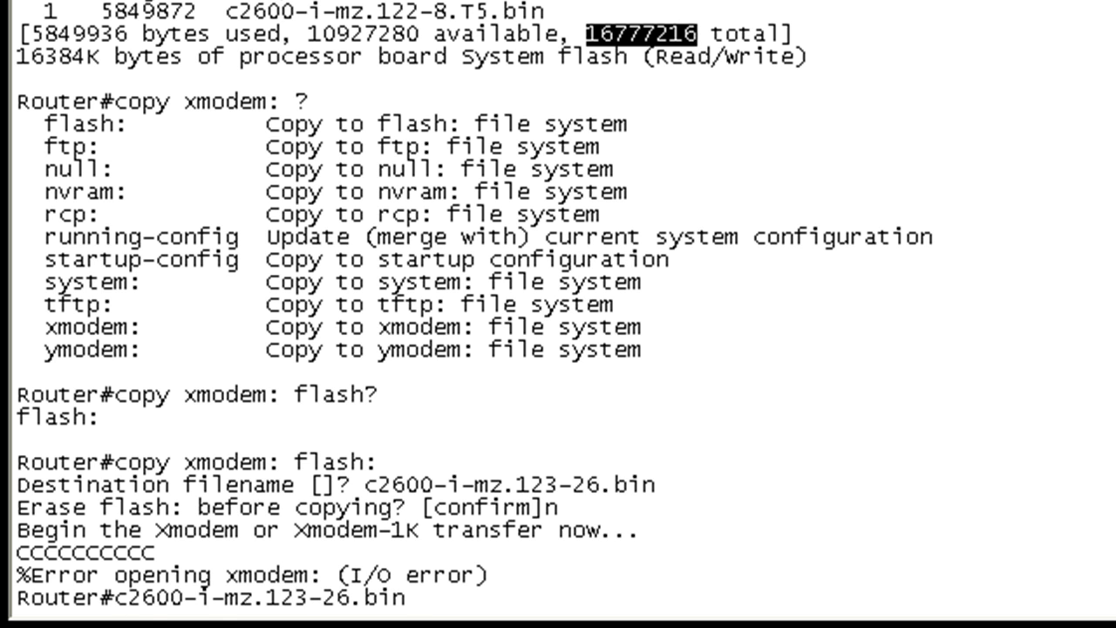
text(copy xmodem: flash:)
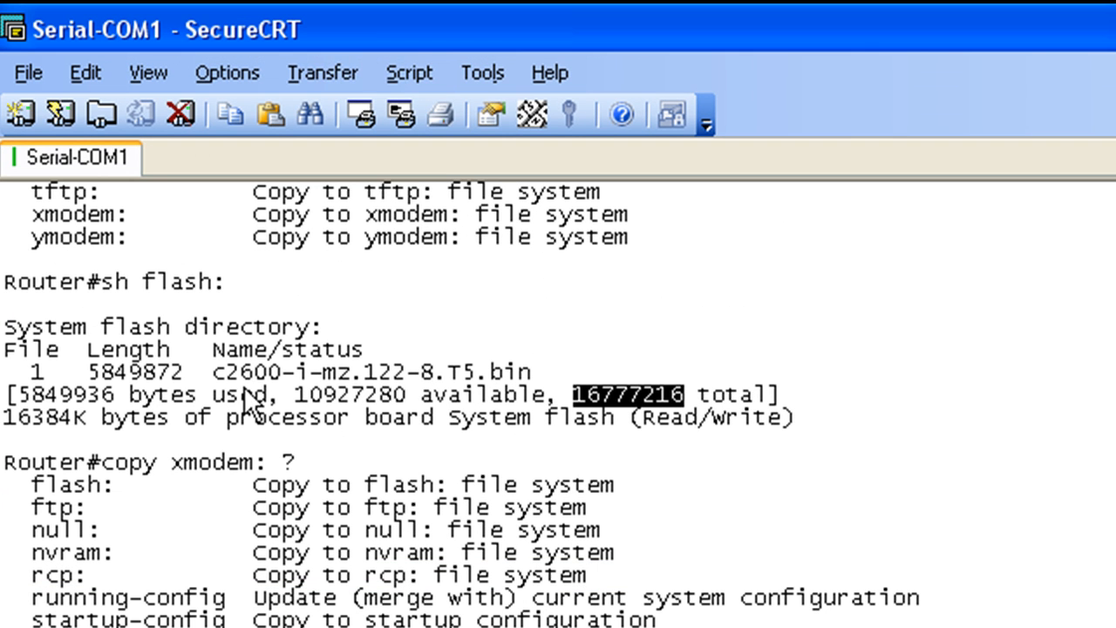
Start the Xmodem upload of c2600-i-mz.123-26.bin from the Transfer menu.
click(324, 72)
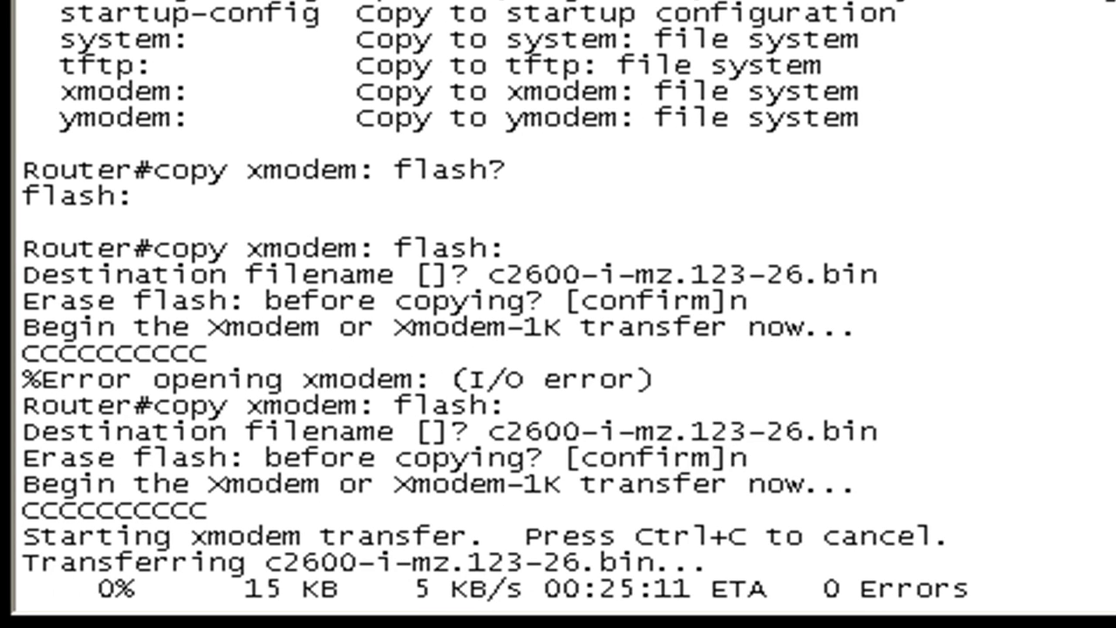
mouse_move(1003, 334)
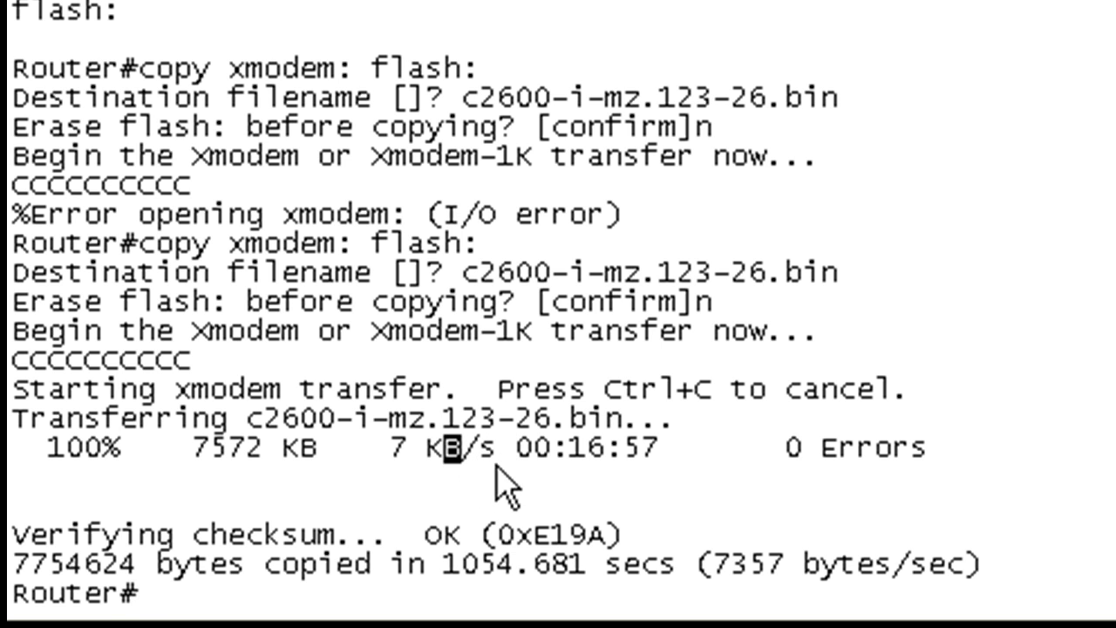
mouse_move(479, 491)
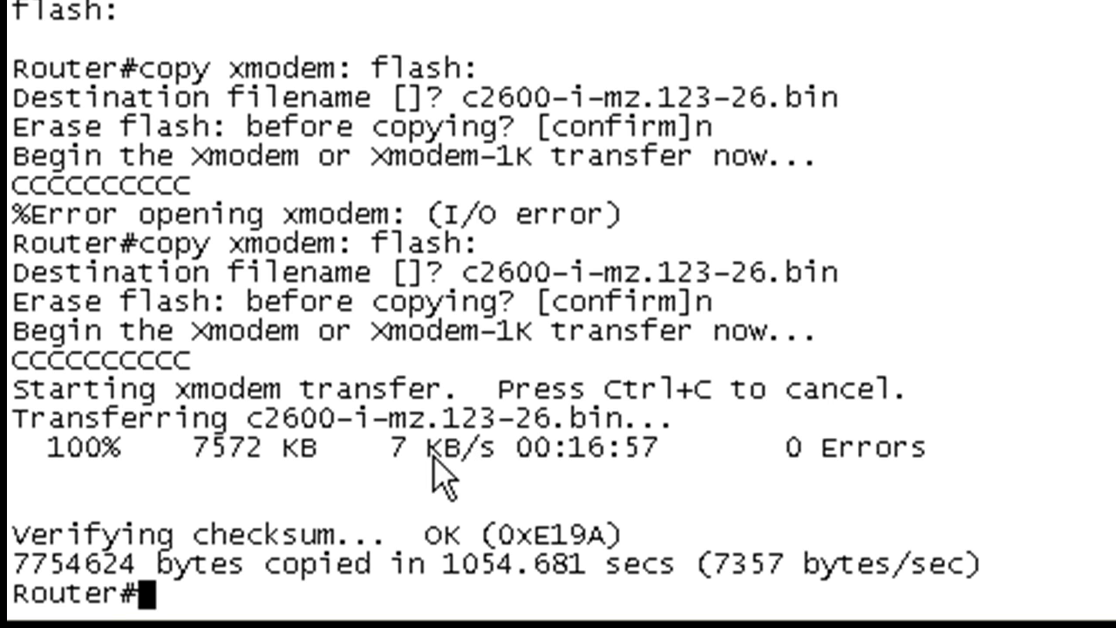
mouse_move(279, 523)
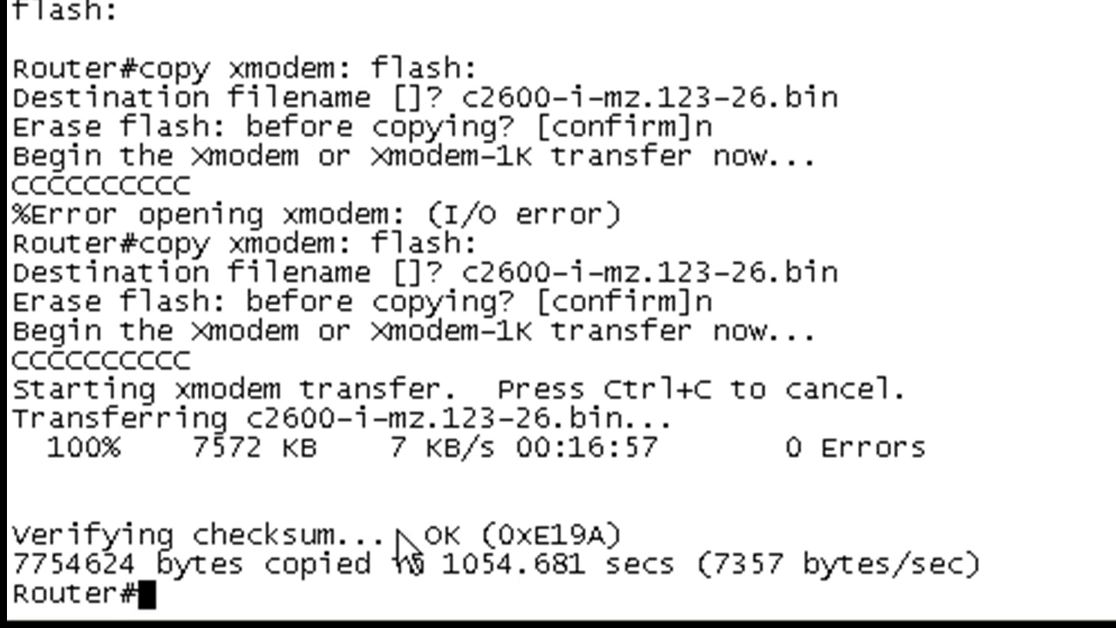
mouse_move(880, 555)
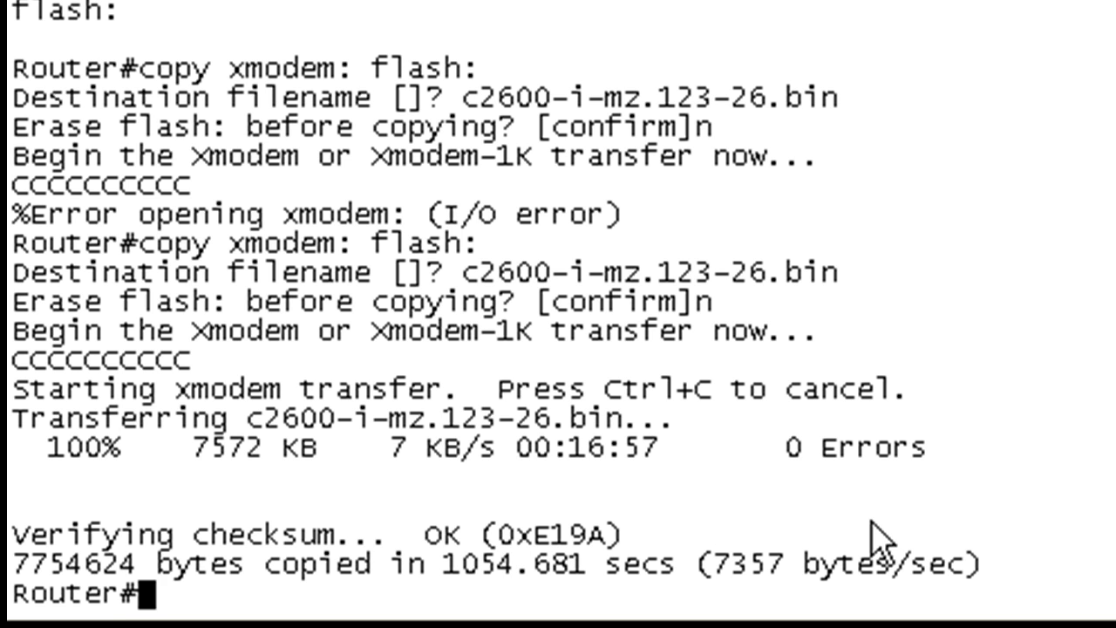
After the 7754624-byte transfer verifies OK, begin a show command at the prompt.
text(sh)
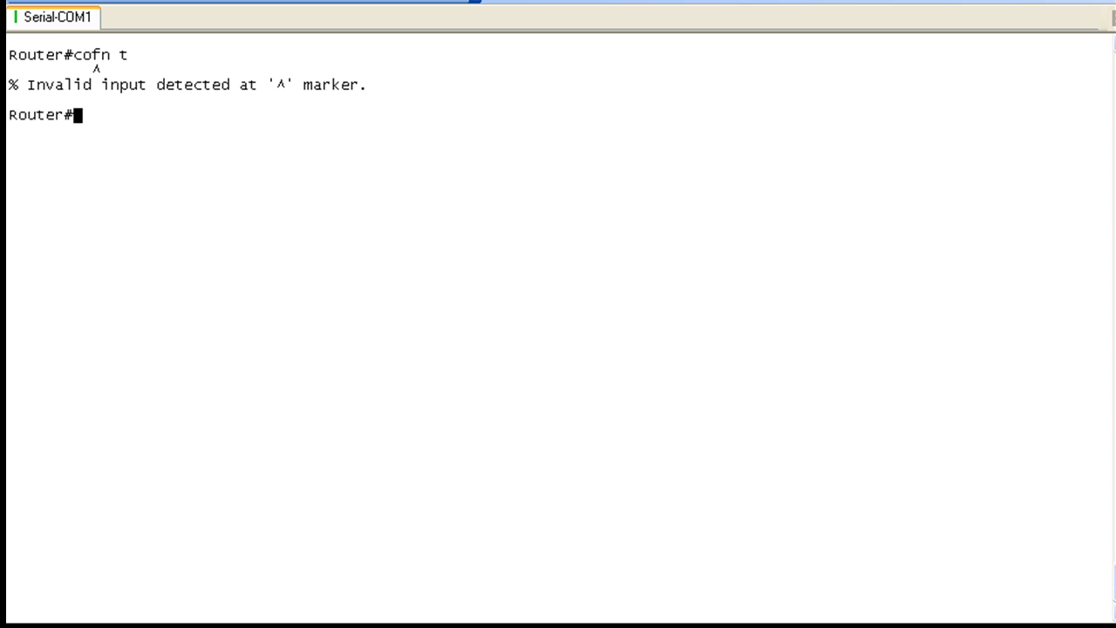
In config mode, add boot system flash: entries for c2600-i-mz.123-26.bin then c2600-i-mz.122-8.T5.bin.
text(conf t)
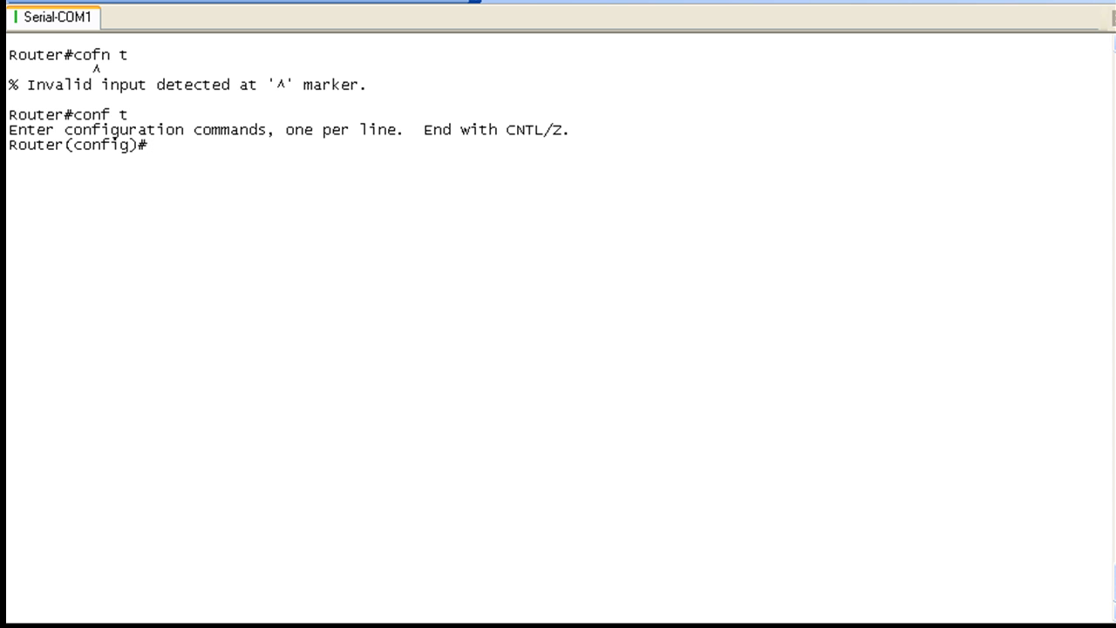
text(do sh flash)
text(boot sy)
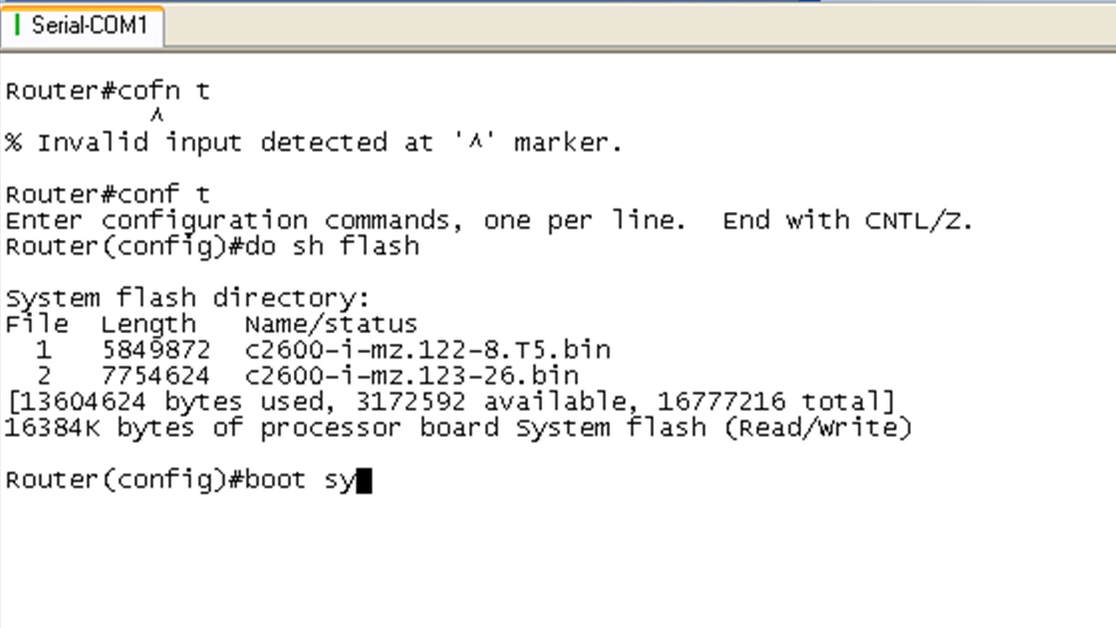
text(stem flash:c2600-i-mz.123-26.bin)
text(bot)
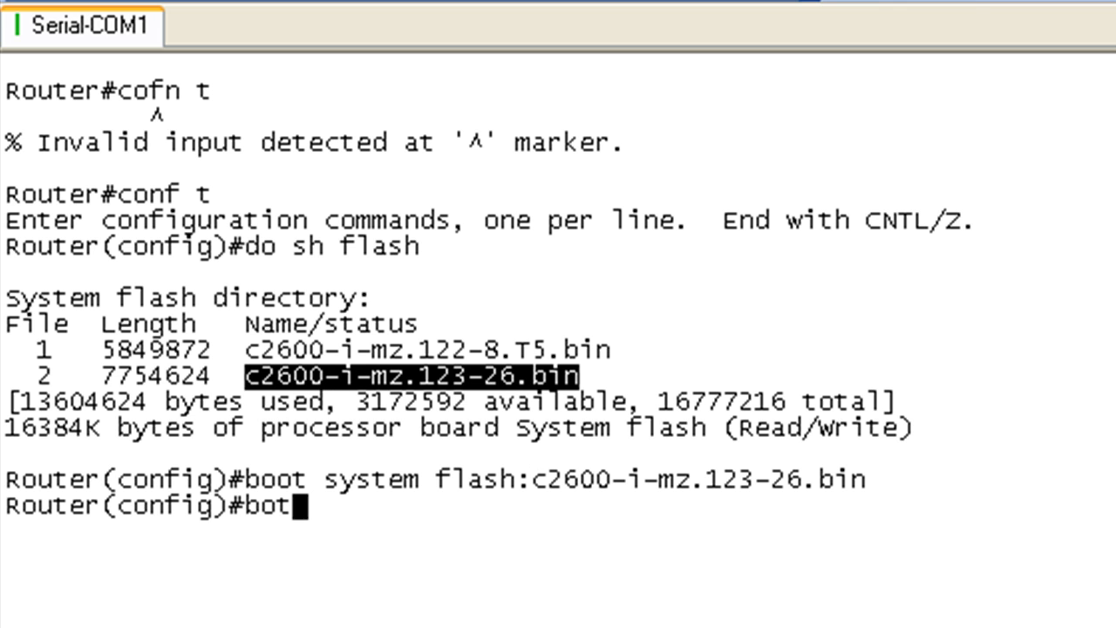
text(oot system flash:)
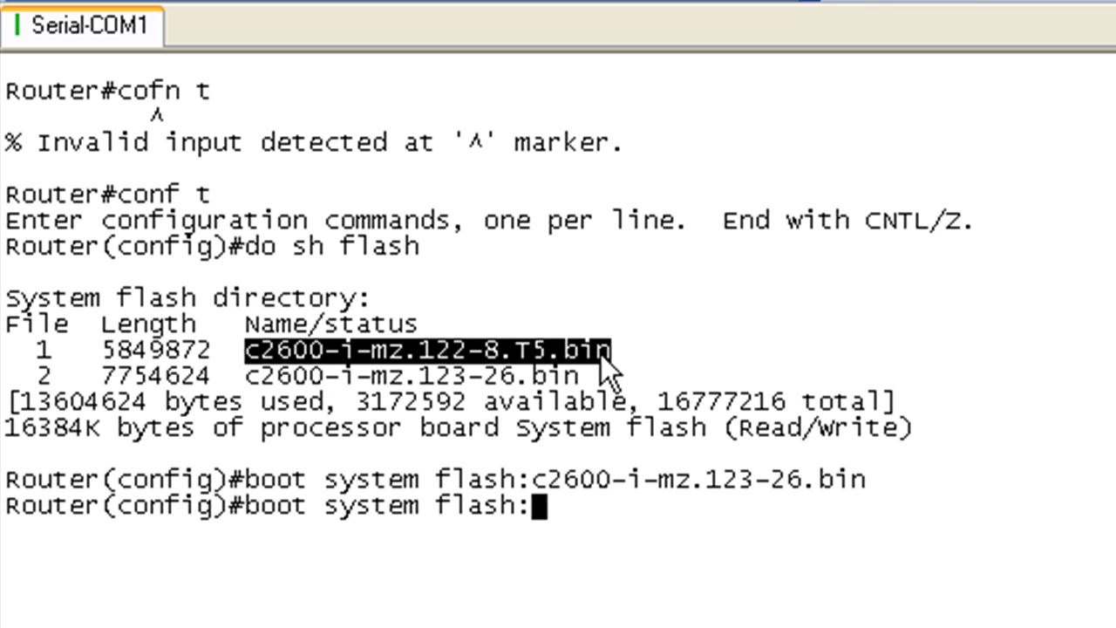
text(c2600-i-mz.122-8.T5.bin)
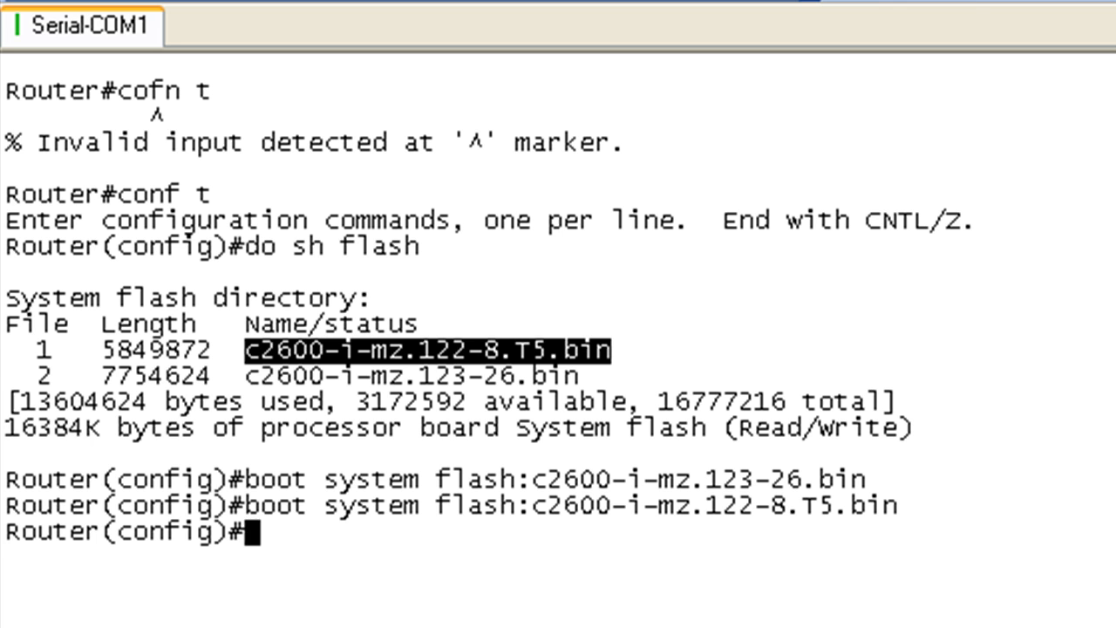
mouse_move(492, 196)
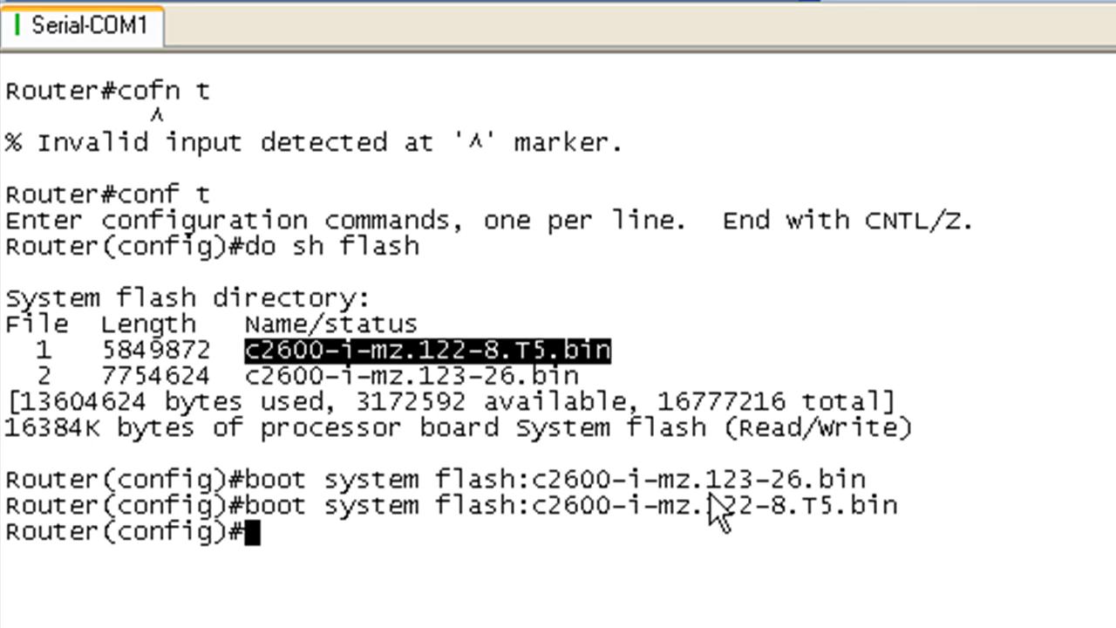
mouse_move(749, 516)
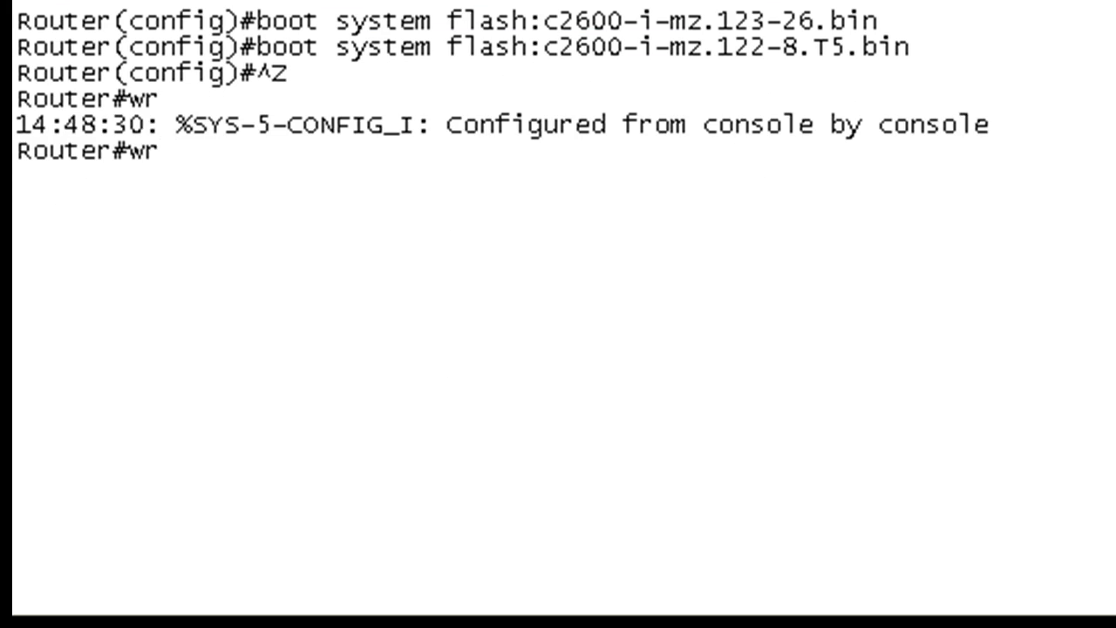
Reload the router and confirm, booting flash:c2600-i-mz.123-26.bin.
text(relaod)
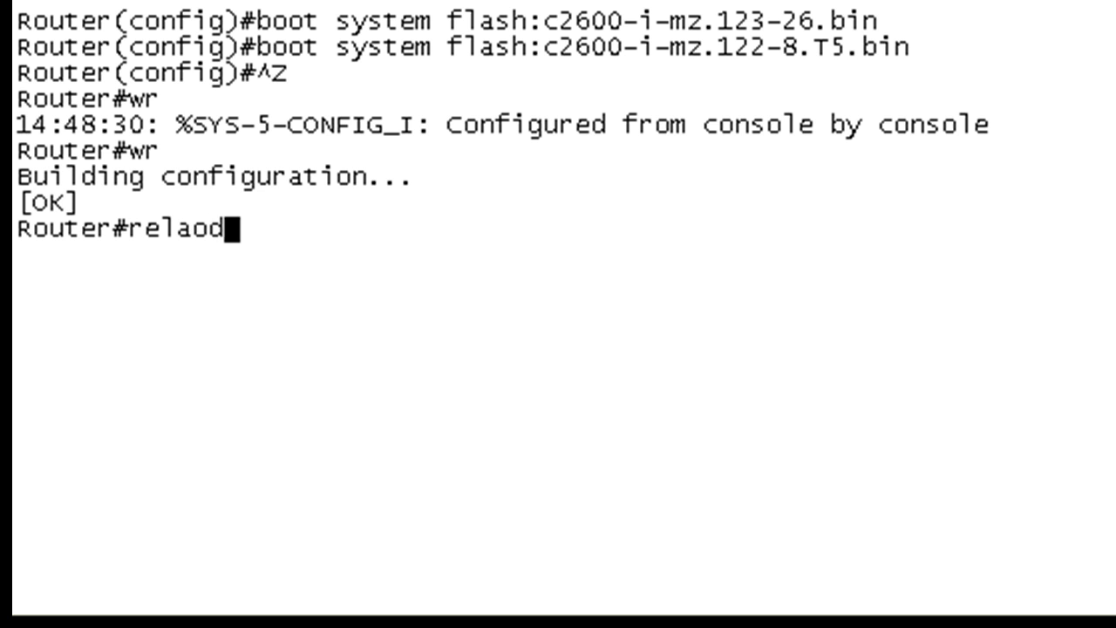
key(Enter)
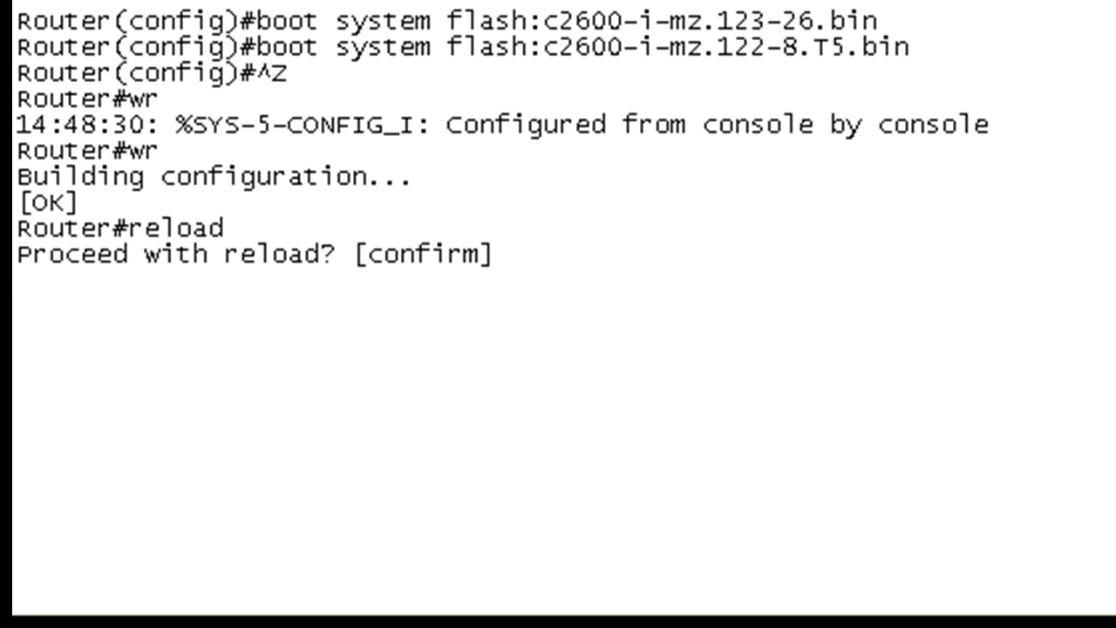
key(enter)
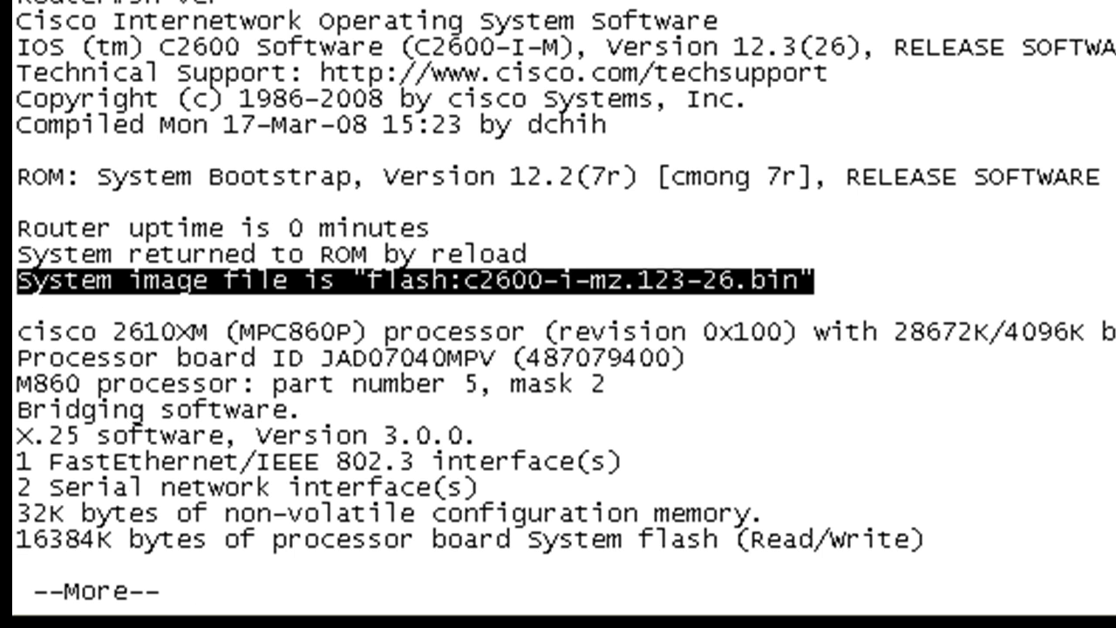
Page through show version, then in conf t run 'do sh run | i boot' to check the boot statements.
key(space)
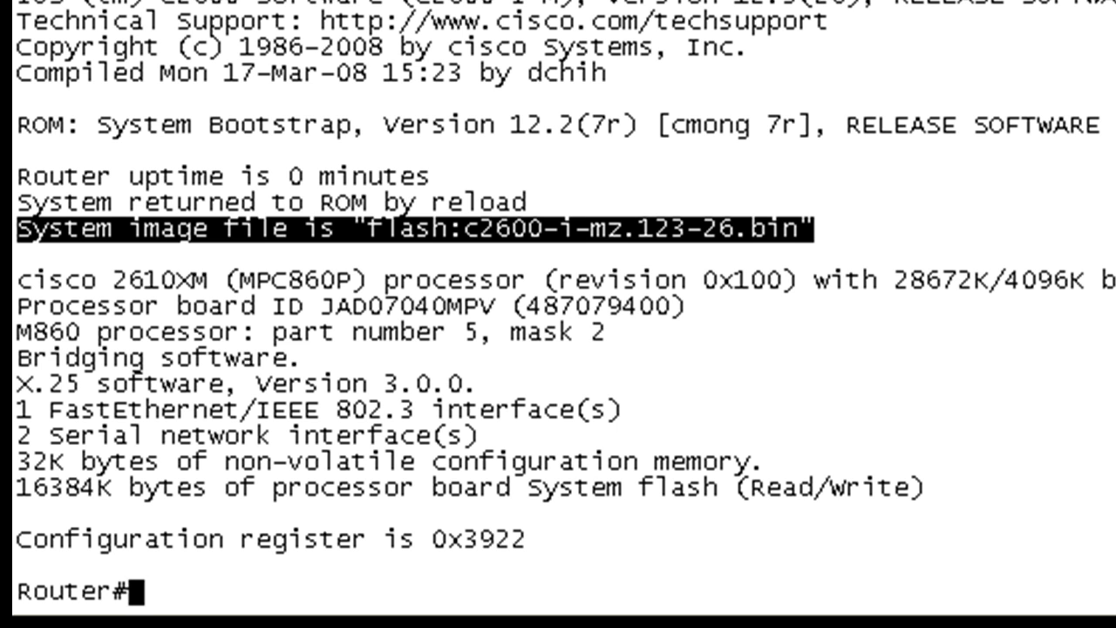
text(cofn)
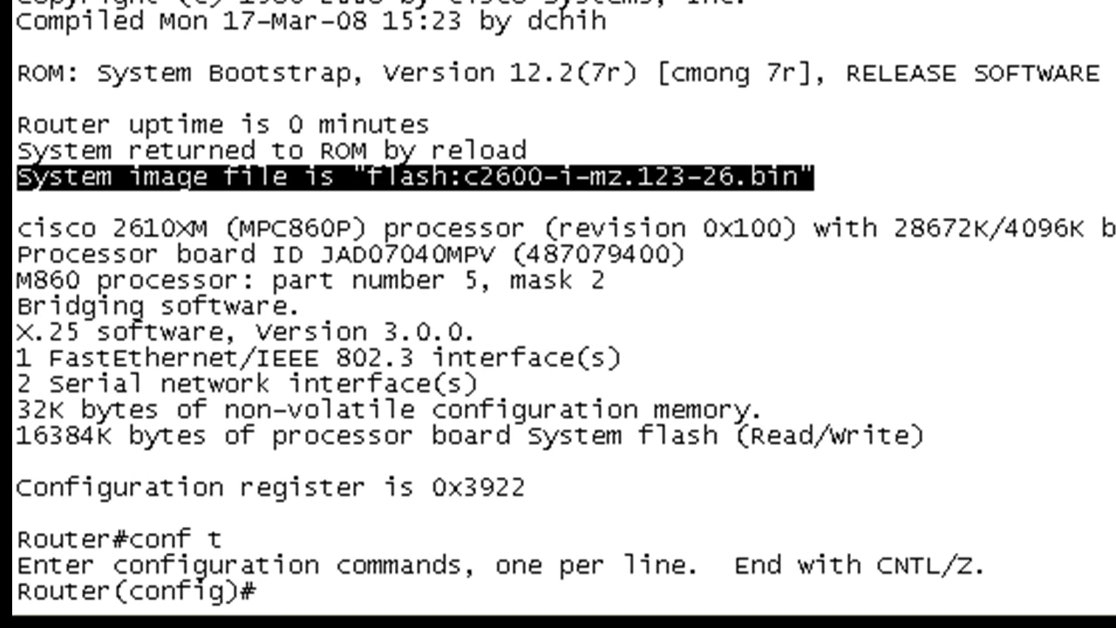
text(do sh run | i boot)
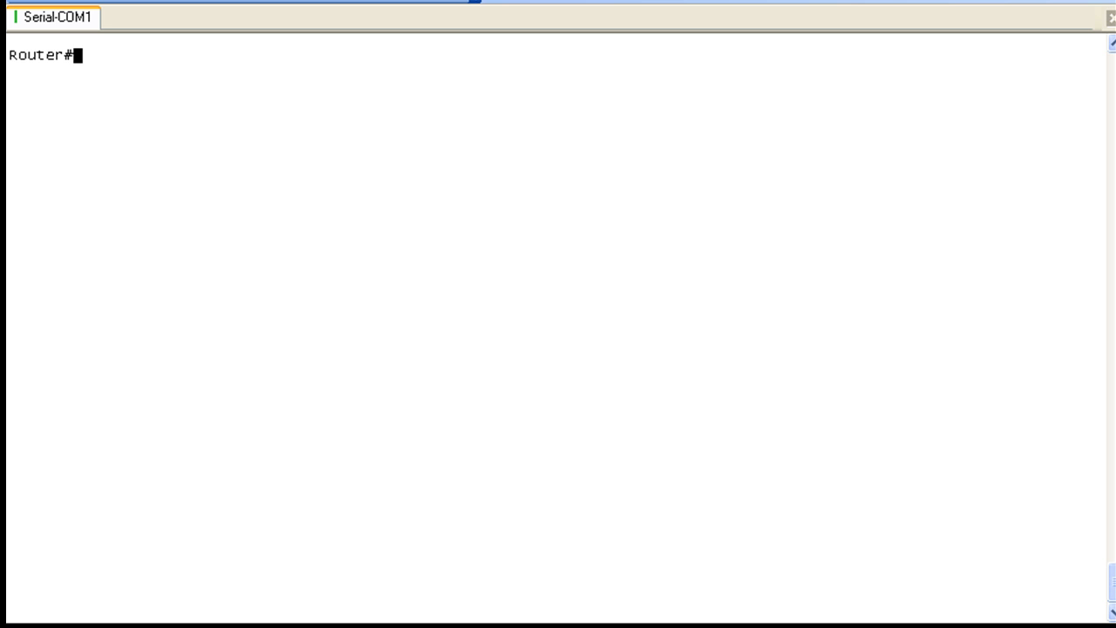
List flash, highlight the deleted c2600-i-mz.123-26.bin entry, and begin squeeze flash.
text(sh flash)
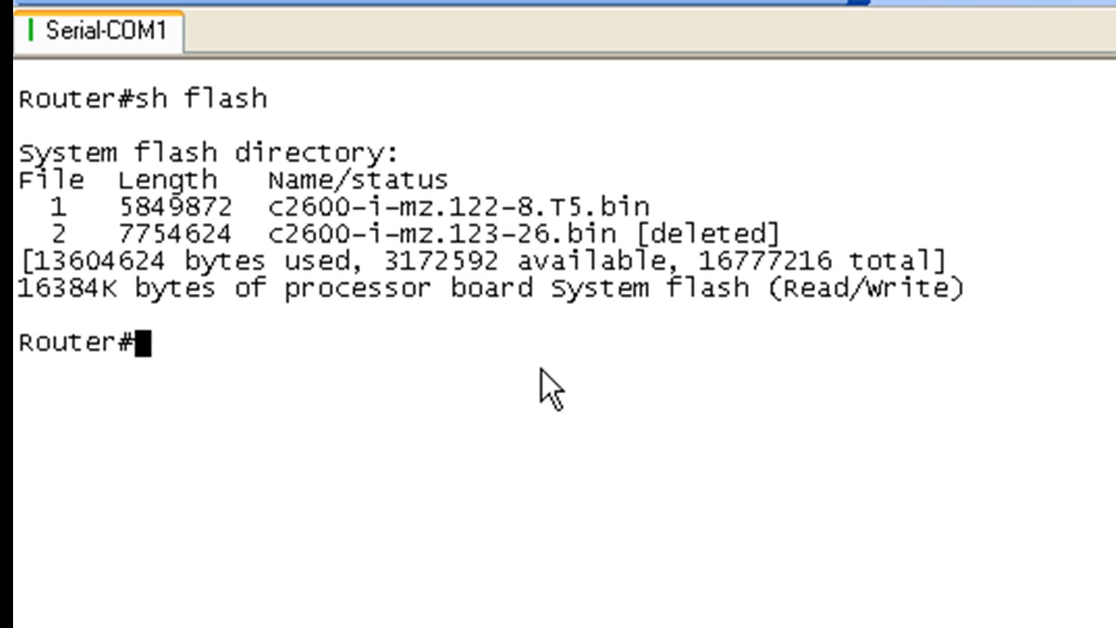
drag(270, 233, 781, 234)
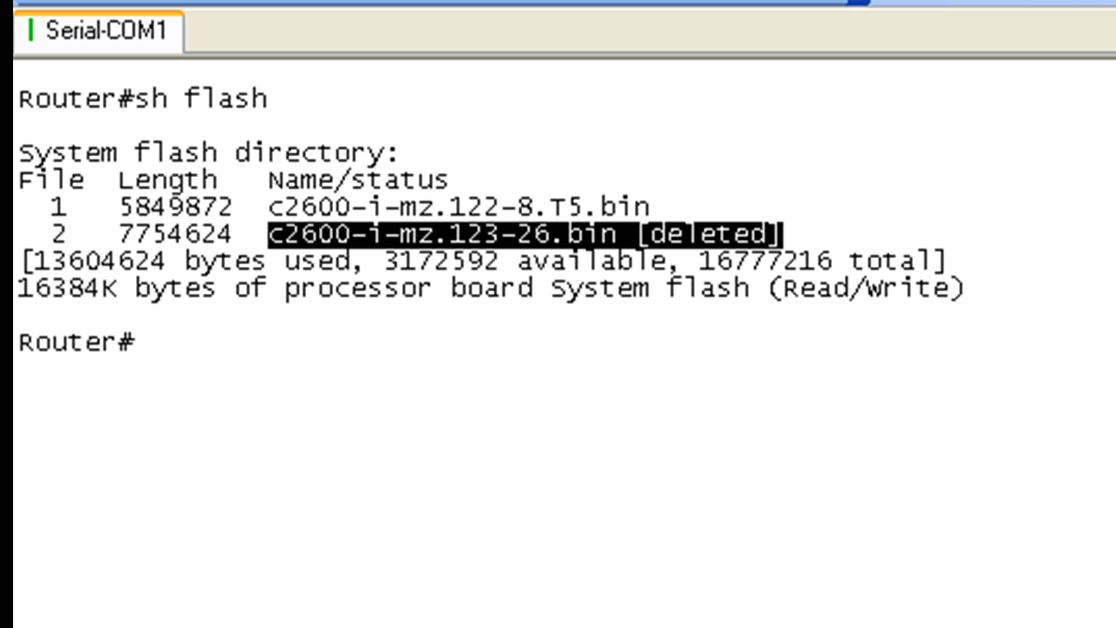
text(squee)
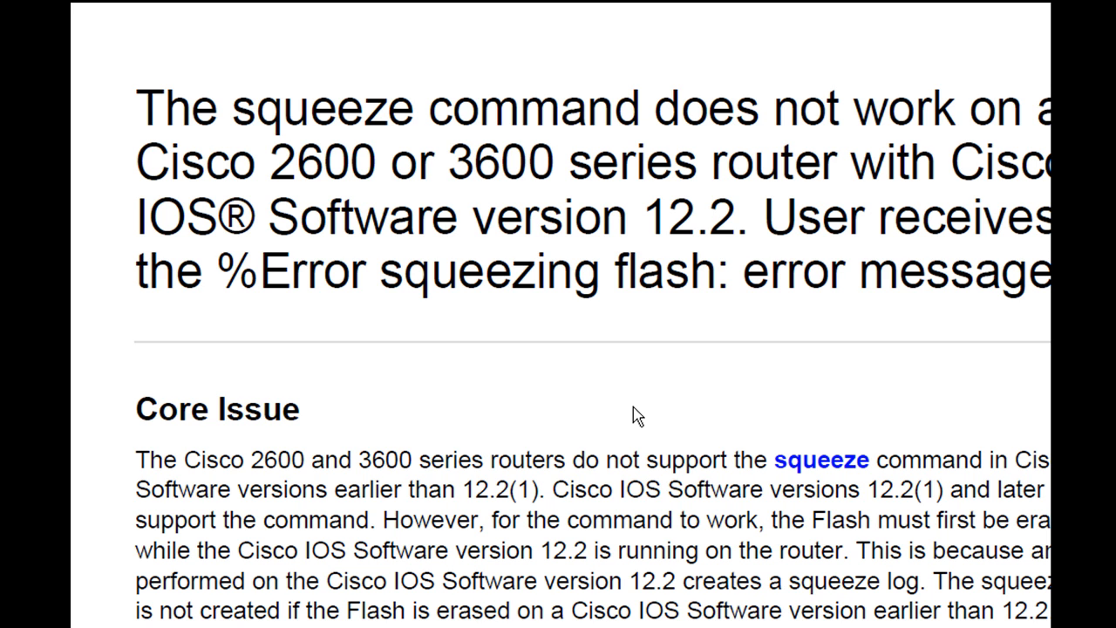
mouse_move(628, 361)
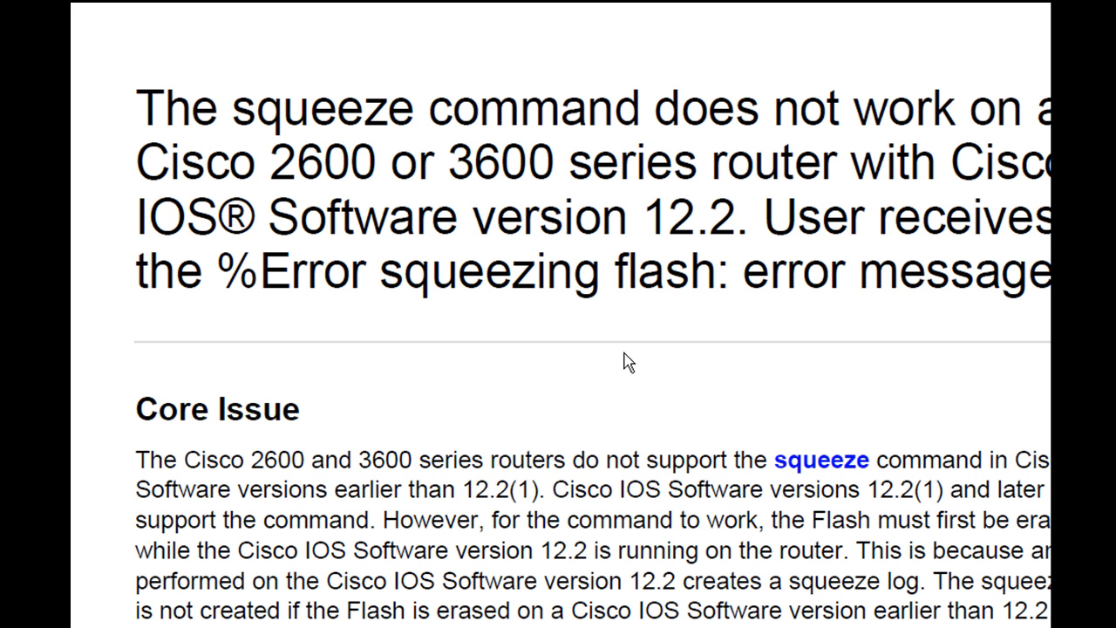
mouse_move(480, 242)
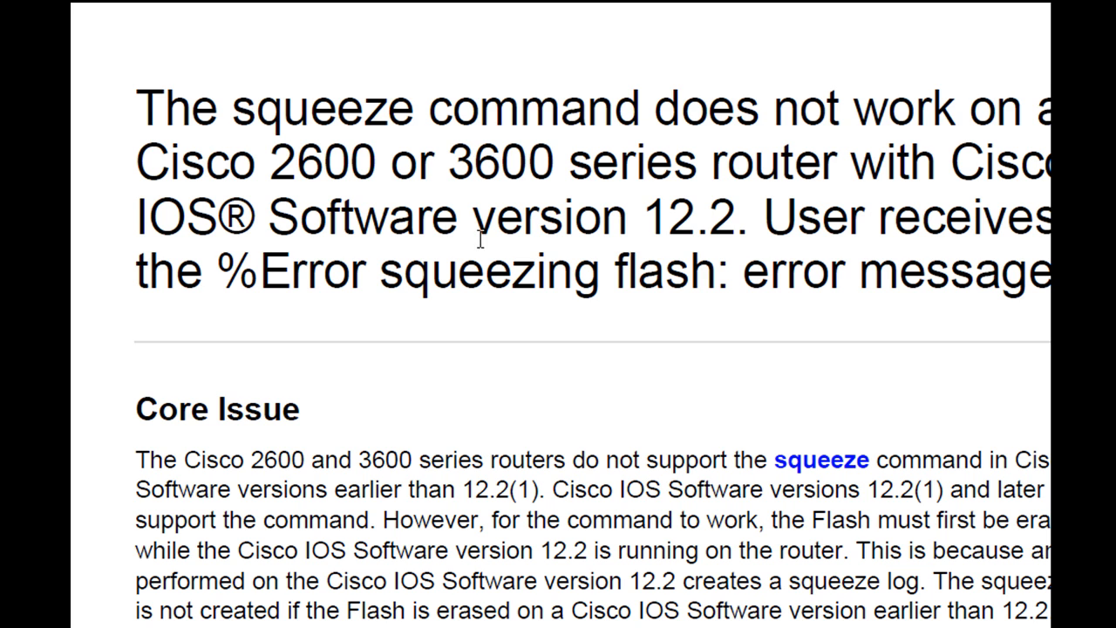
mouse_move(813, 439)
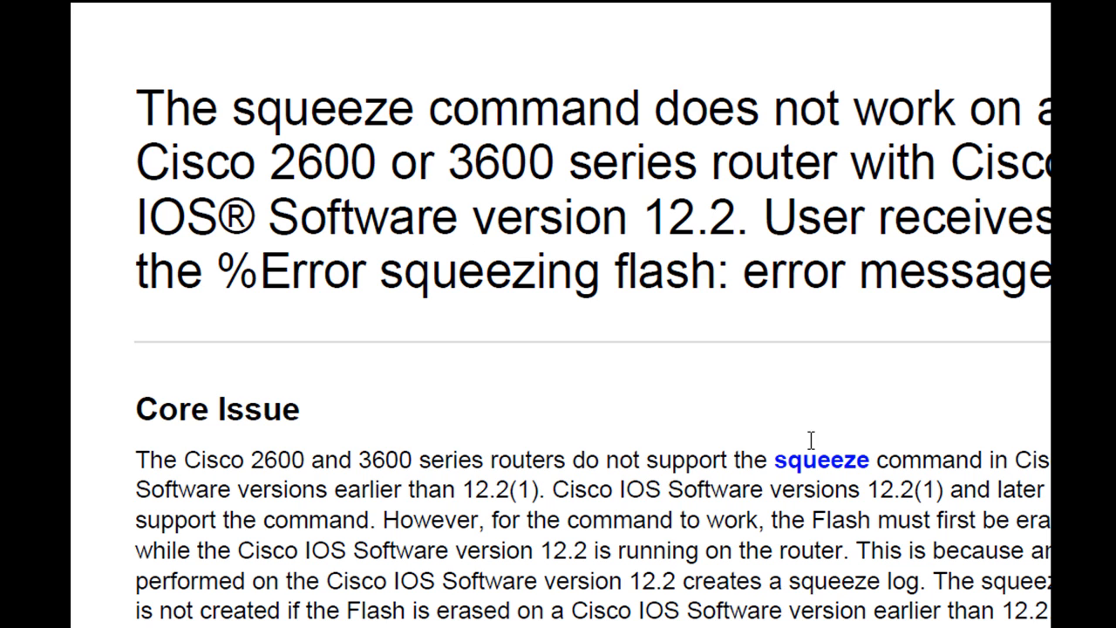
mouse_move(860, 561)
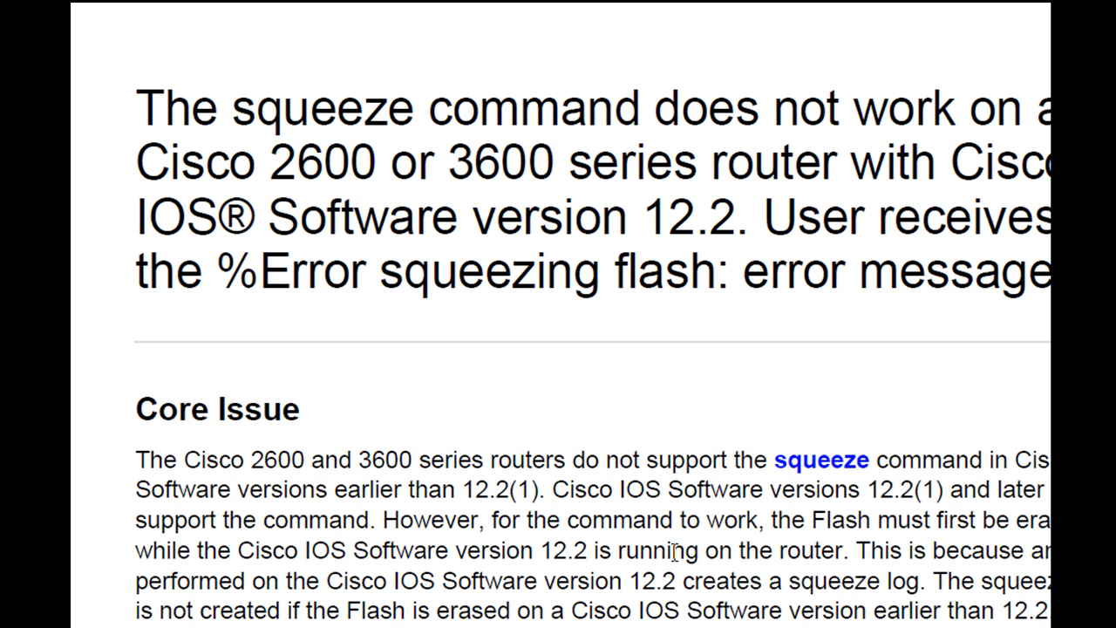
Scroll through the Cisco article describing the squeeze flash error workaround for 2600 routers.
scroll(down, 3)
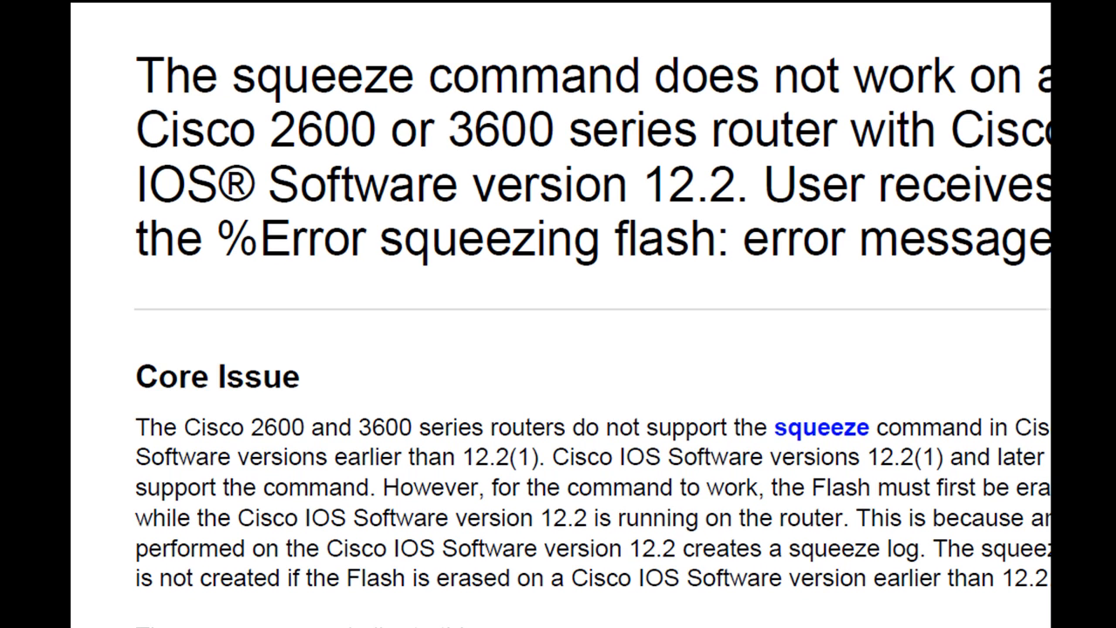
scroll(down, 3)
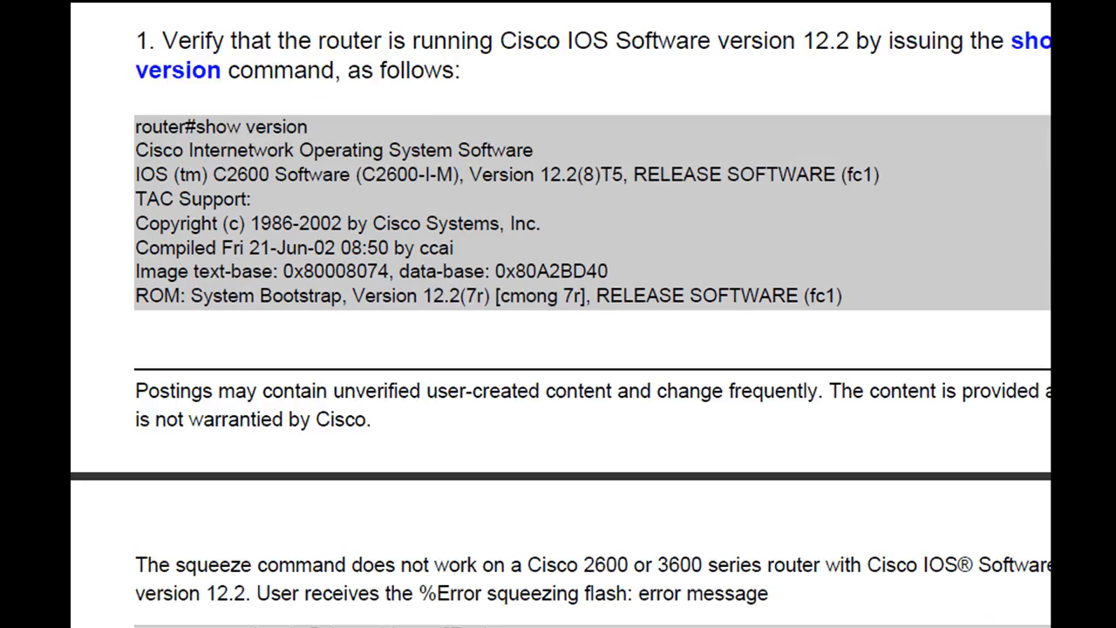
scroll(down, 3)
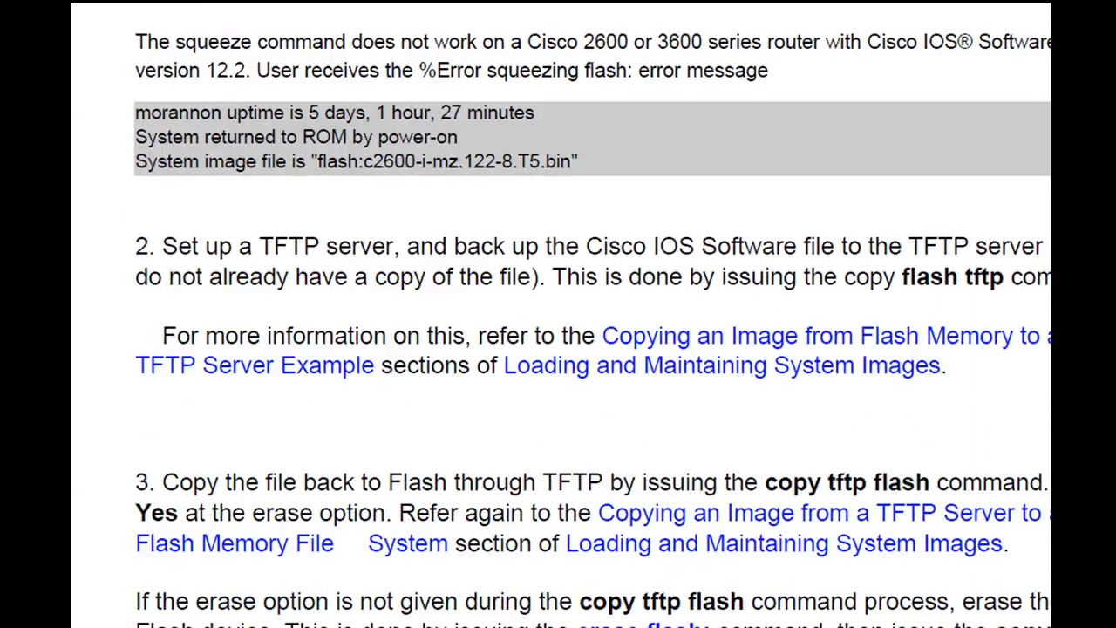
scroll(down, 3)
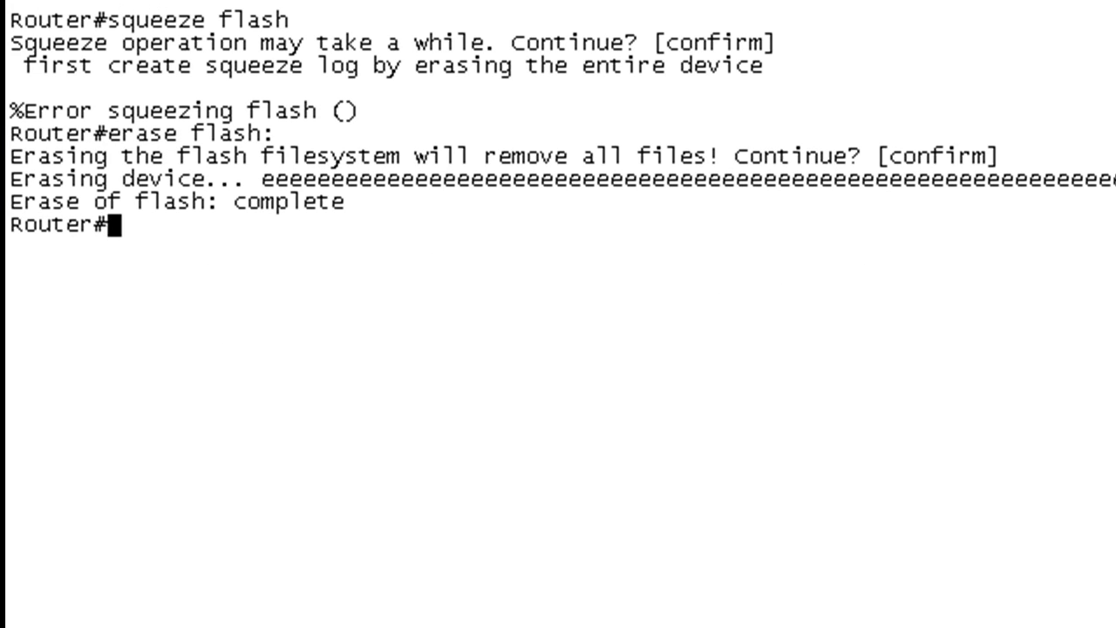
Confirm flash is empty via 'sh flash' and that 'sh ver' shows c2600-i-mz.122-8.T5.bin still running.
text(sh flash)
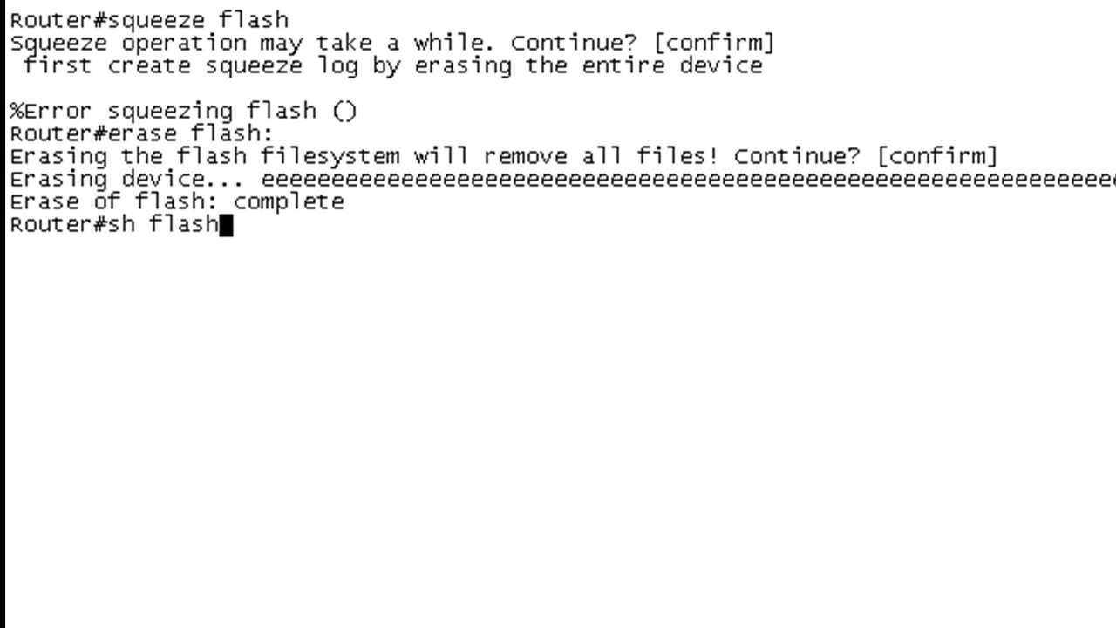
key(Enter)
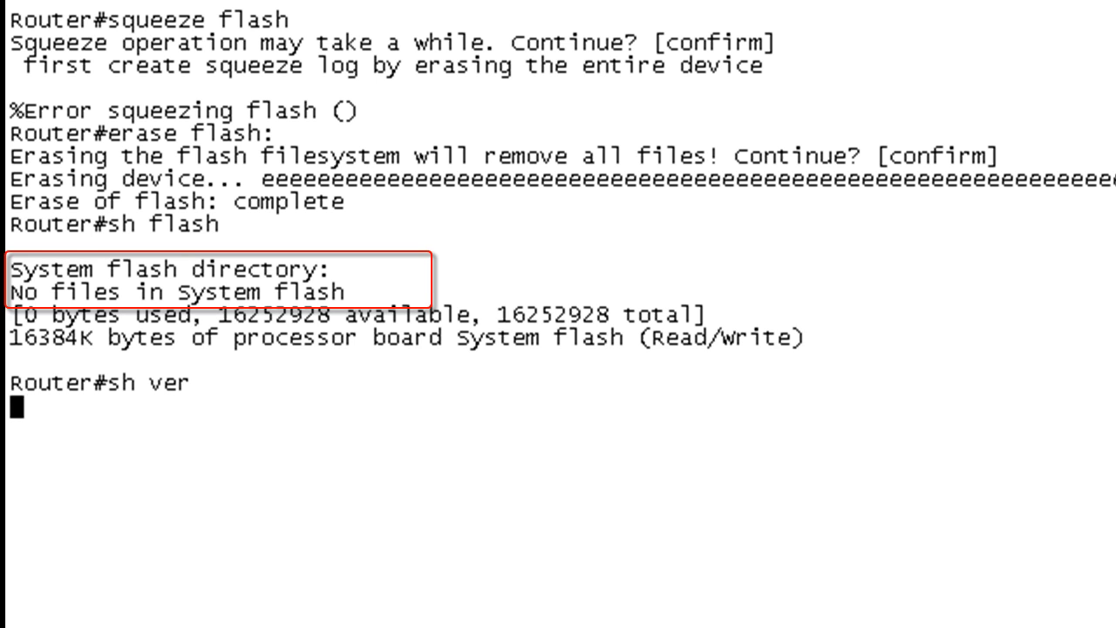
key(Enter)
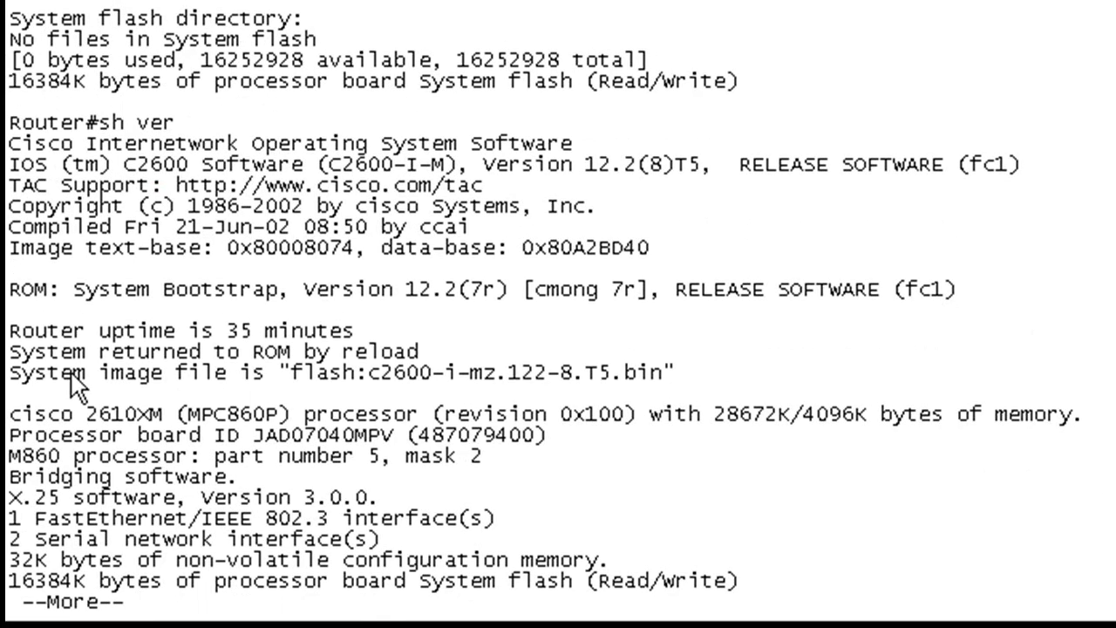
drag(52, 373, 676, 373)
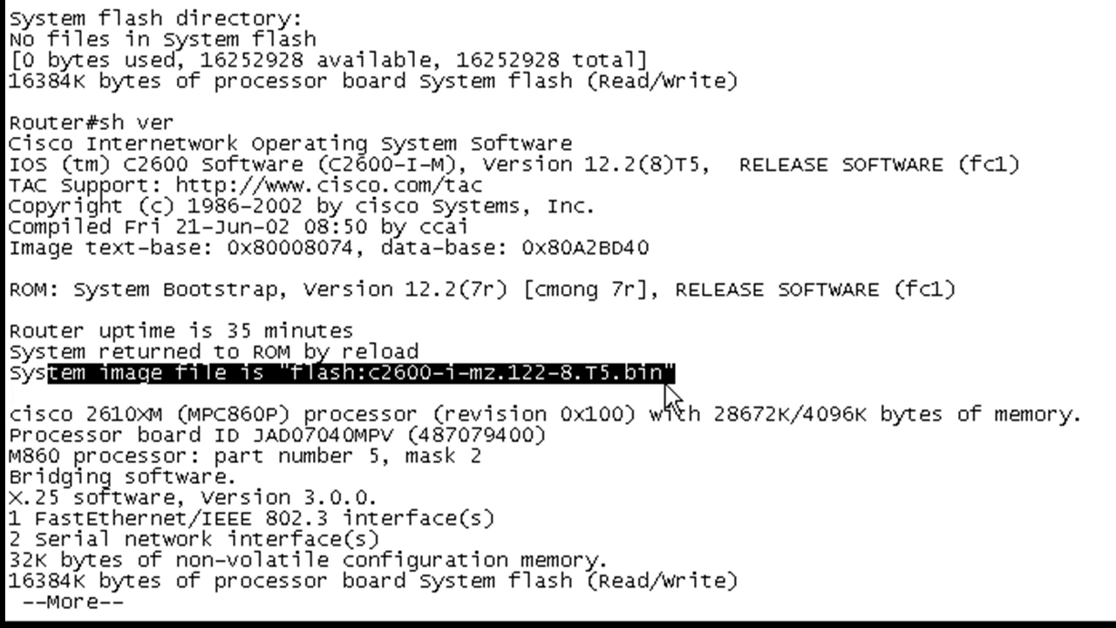
key(space)
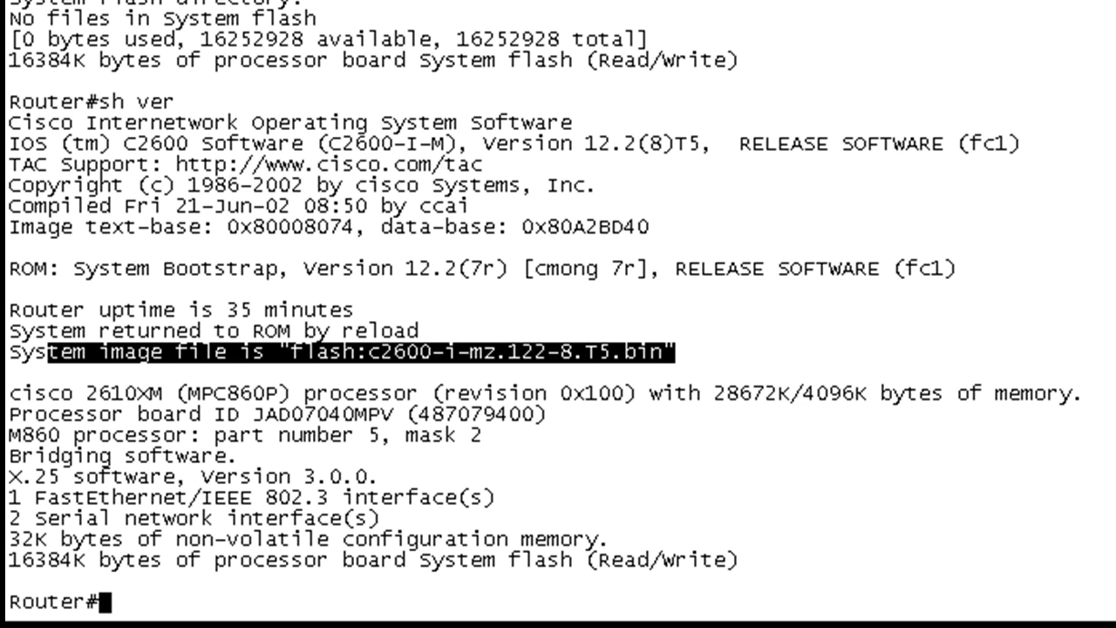
Issue 'reload' to restart the router toward ROMmon.
text(rela)
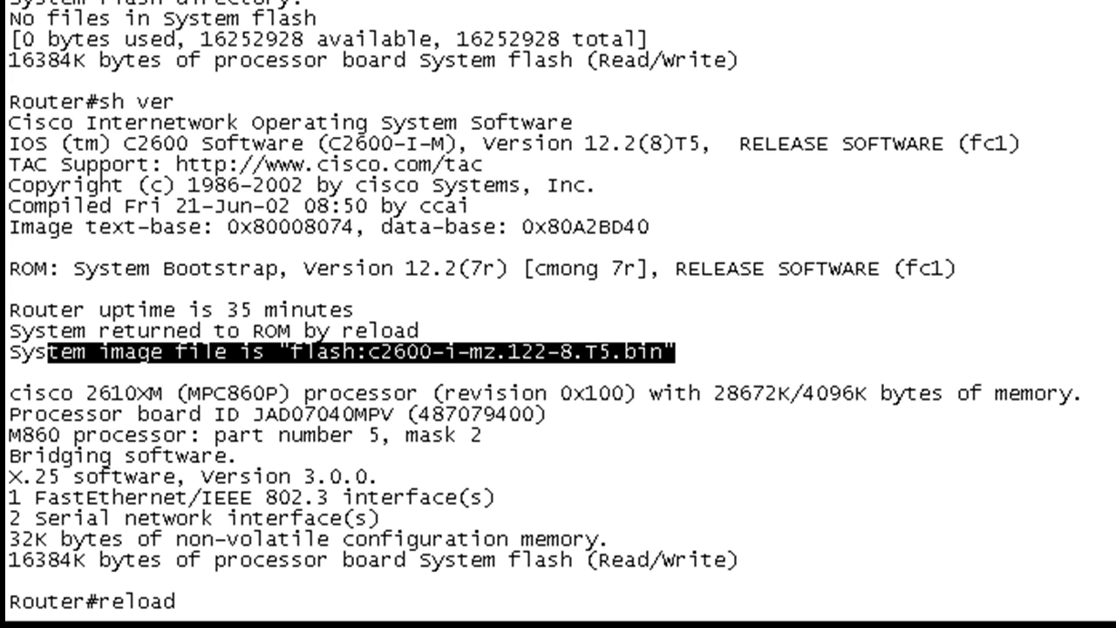
key(enter)
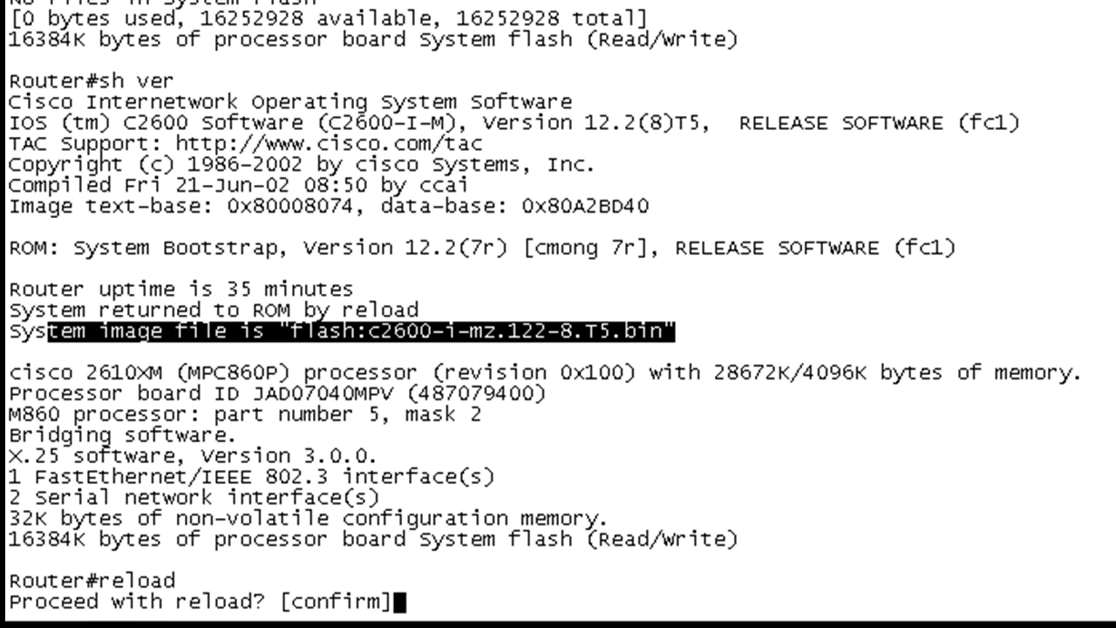